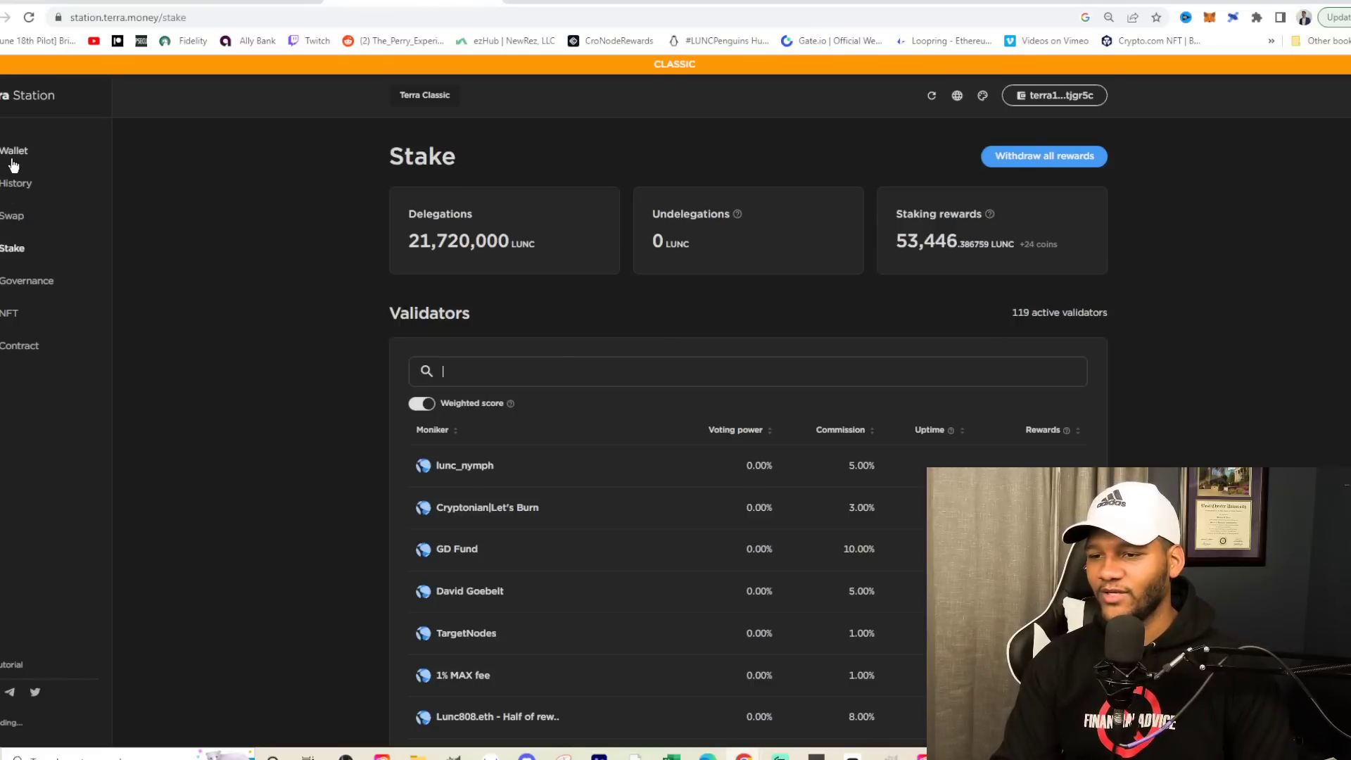
Go to the Dashboard and switch the transaction volume chart from UST to Luna
left_click(28, 95)
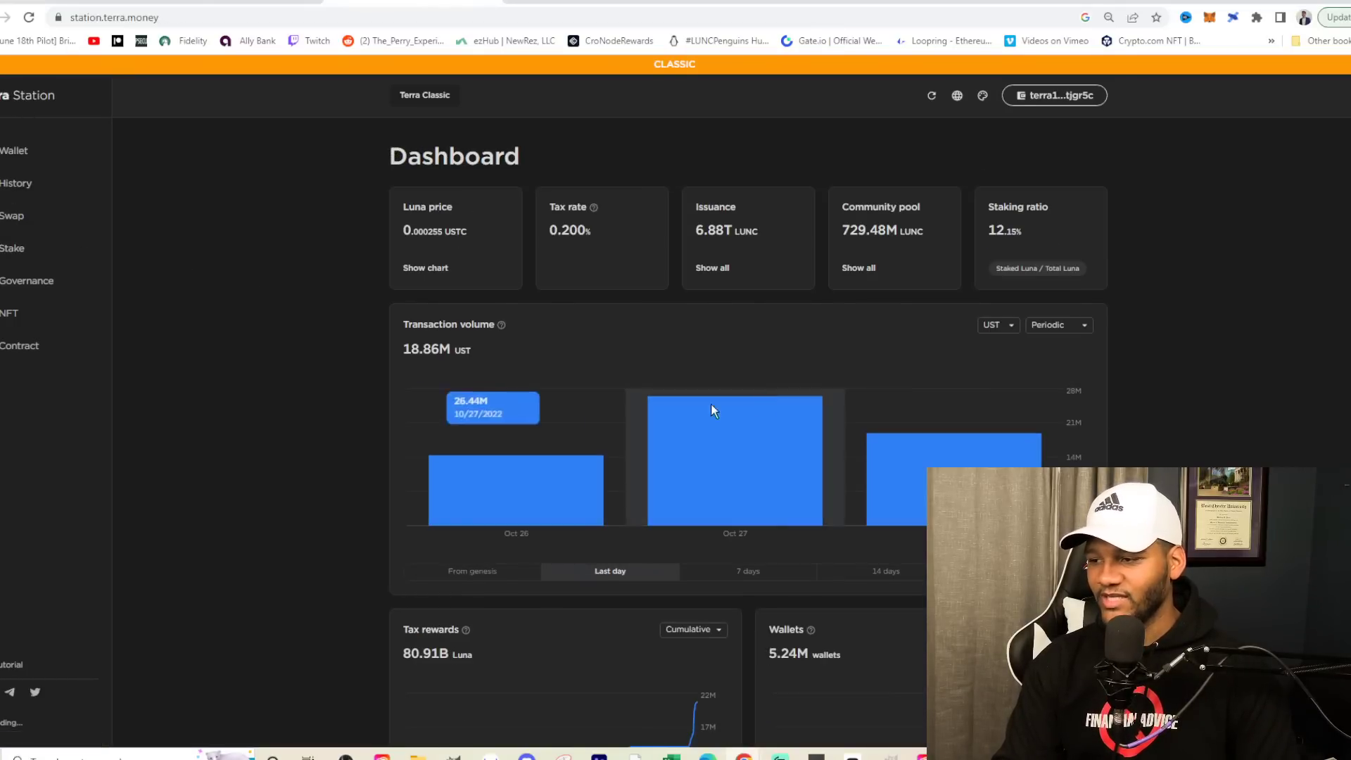
left_click(993, 325)
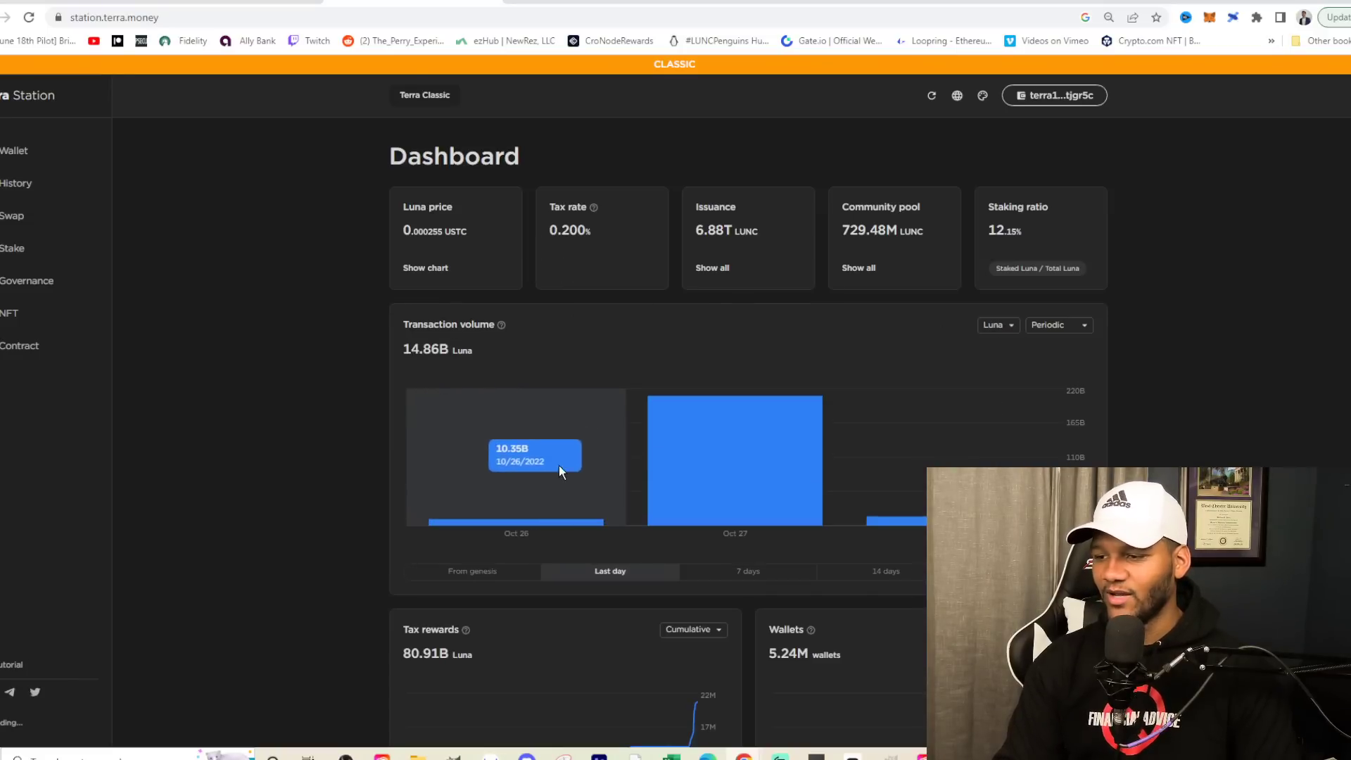
mouse_move(520, 482)
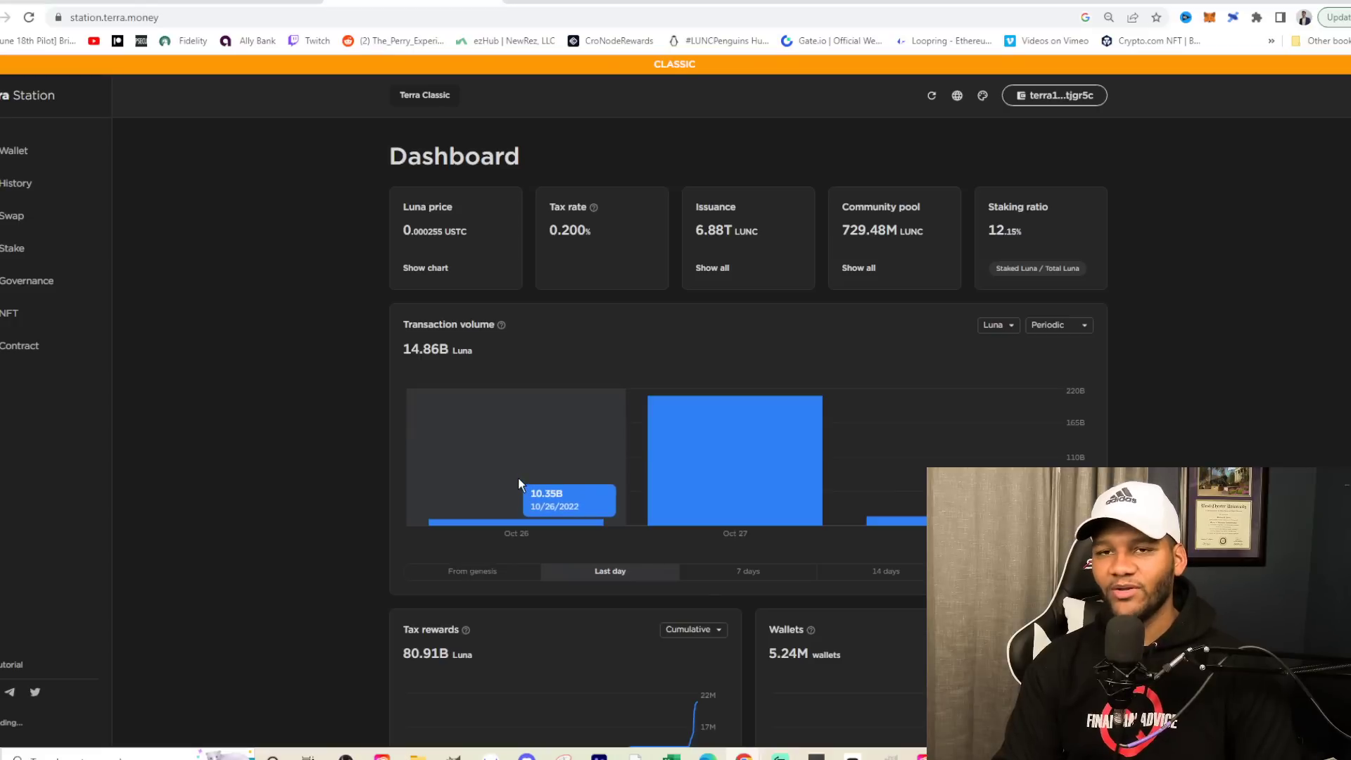
mouse_move(728, 466)
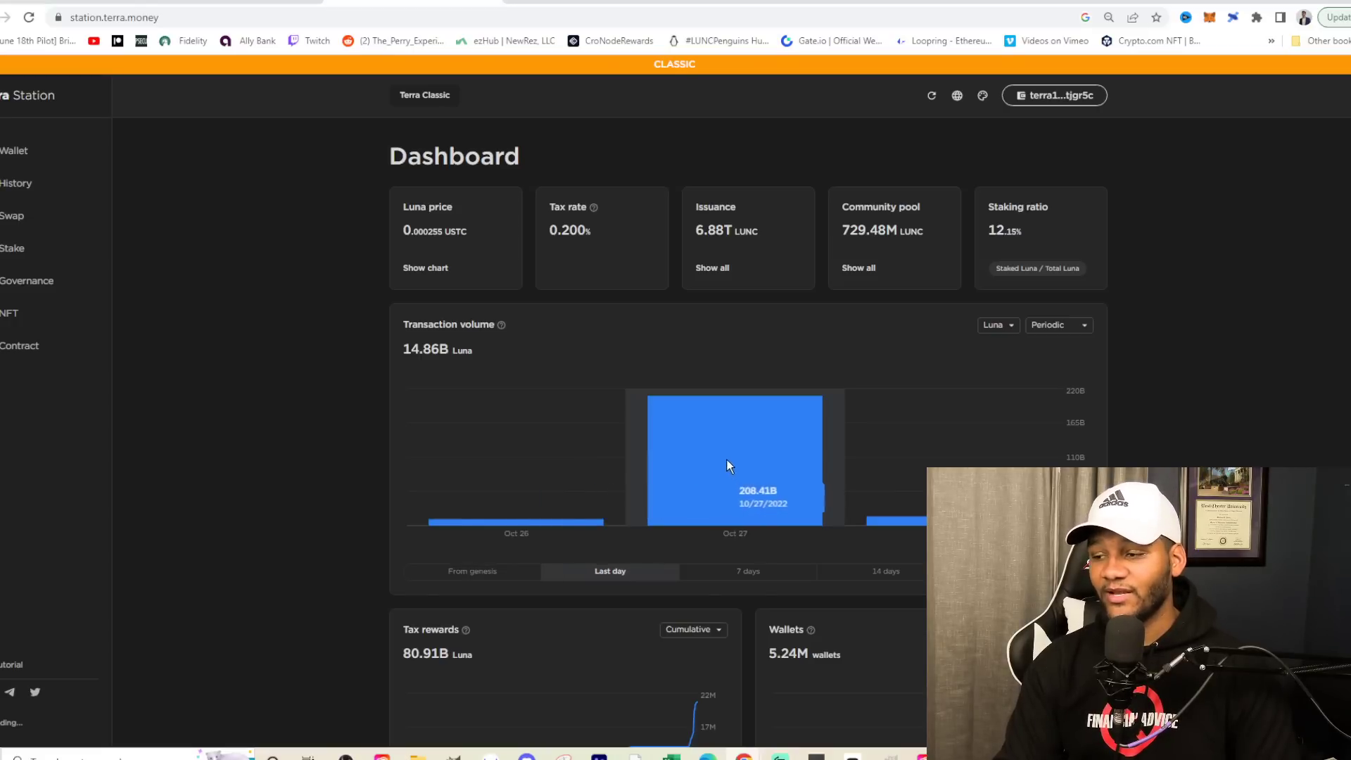
mouse_move(712, 443)
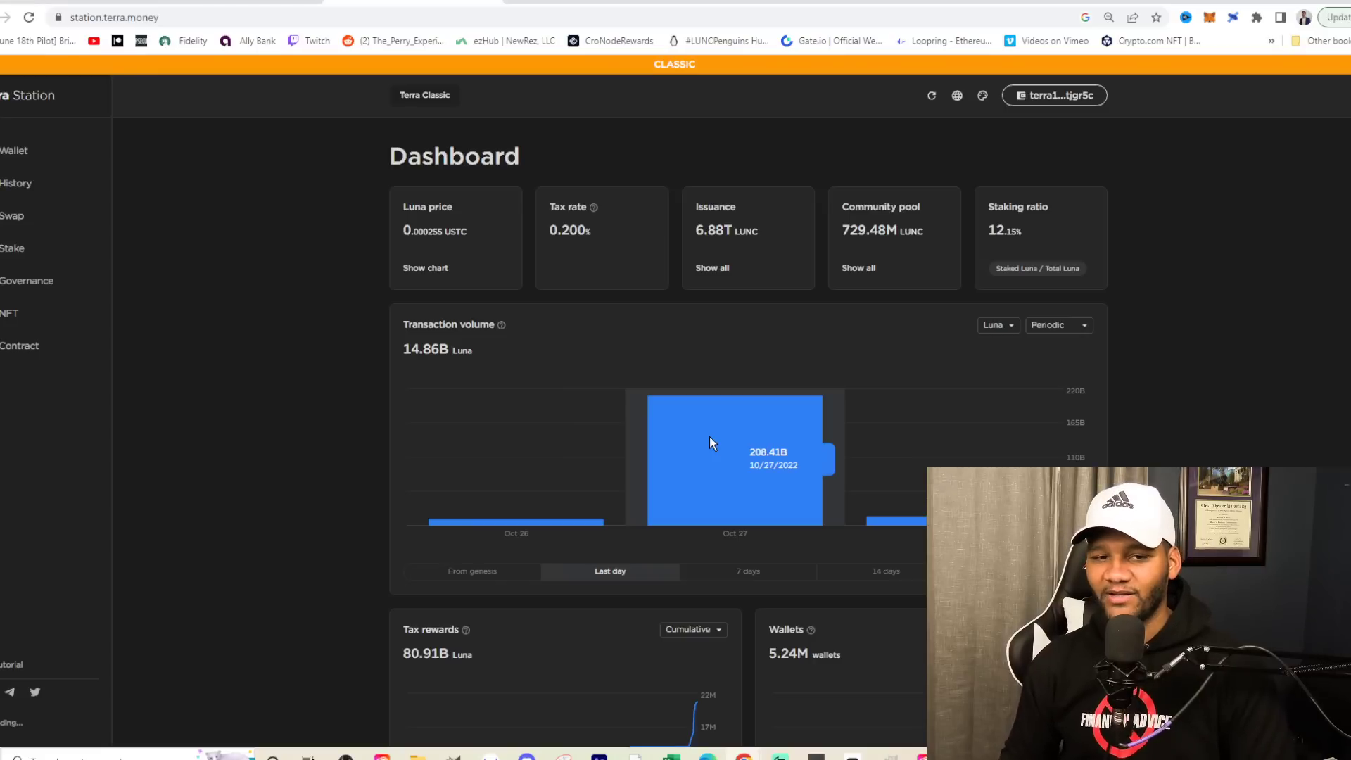
Scroll down to bring the full Luna transaction volume bar chart into view
scroll("down", 3)
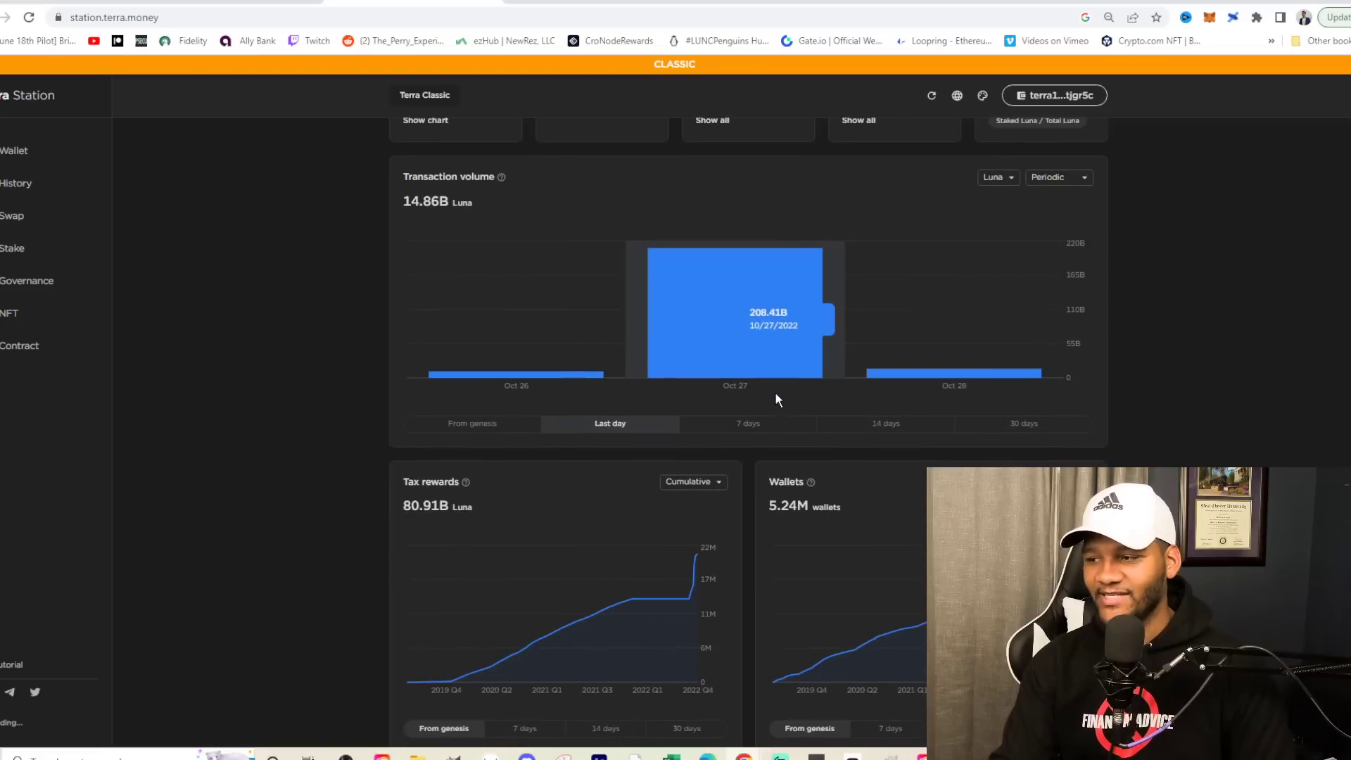
mouse_move(955, 372)
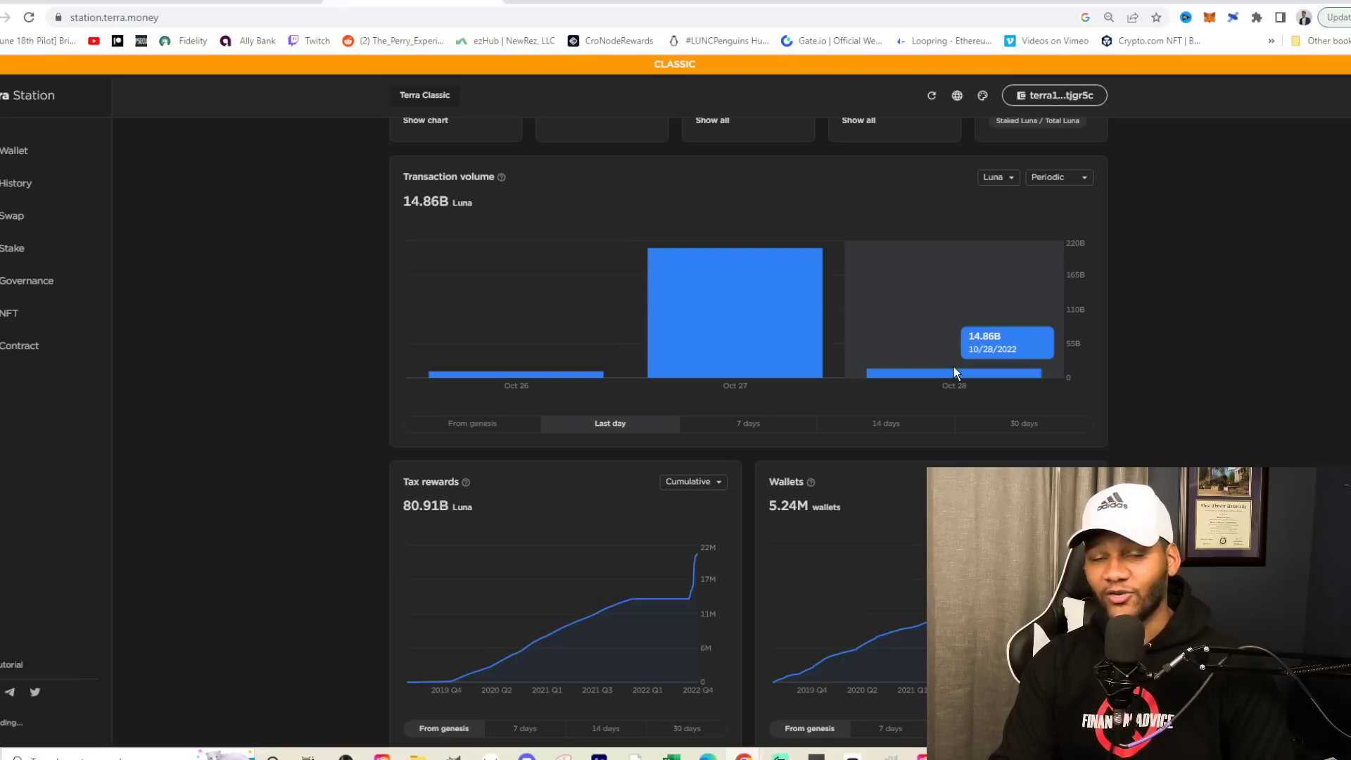
mouse_move(517, 375)
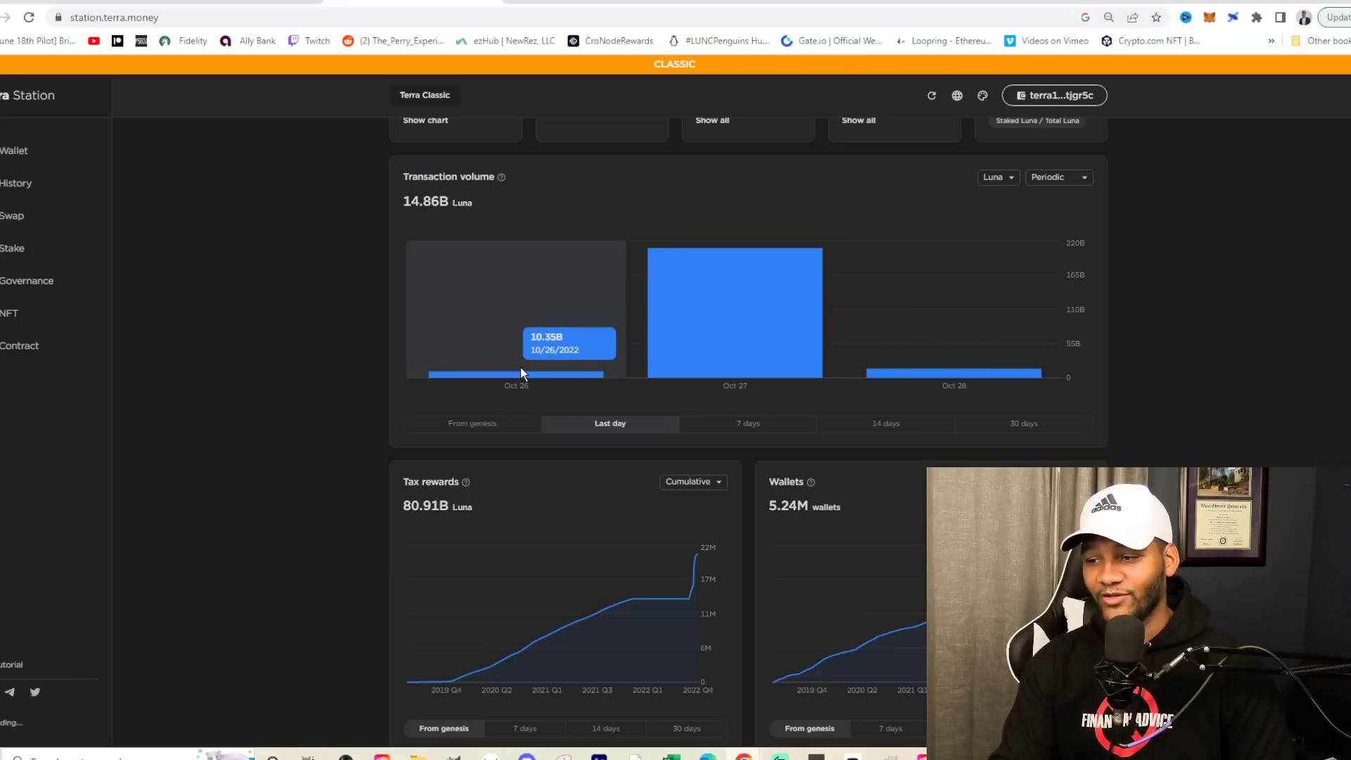
mouse_move(954, 374)
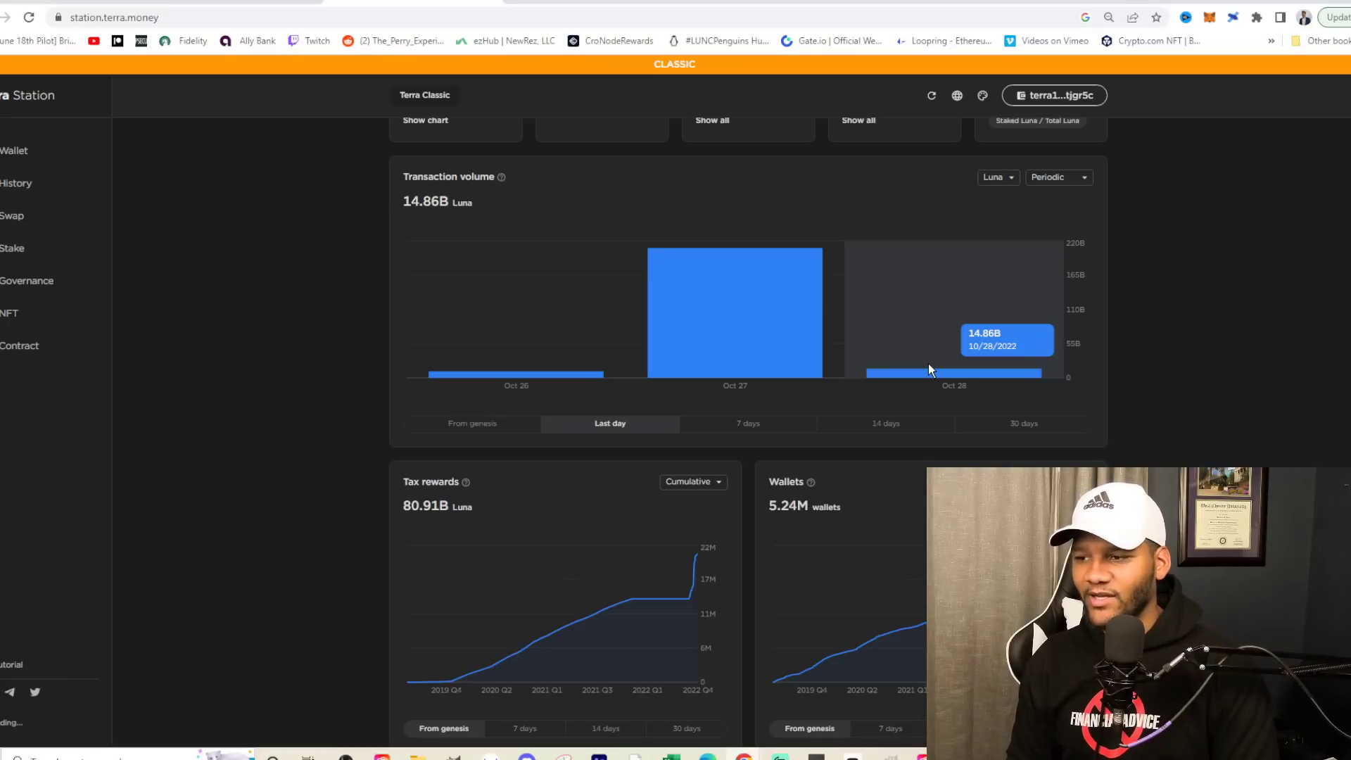
mouse_move(876, 354)
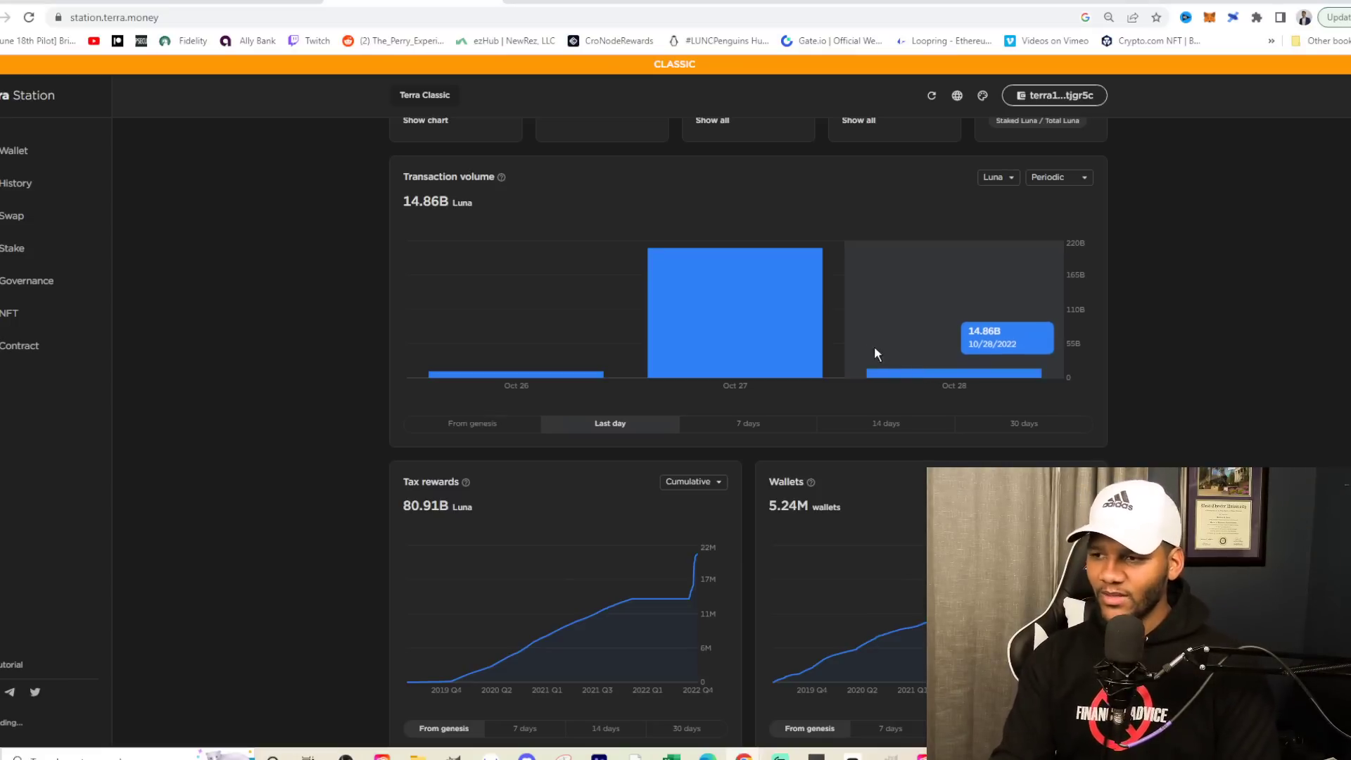
mouse_move(784, 336)
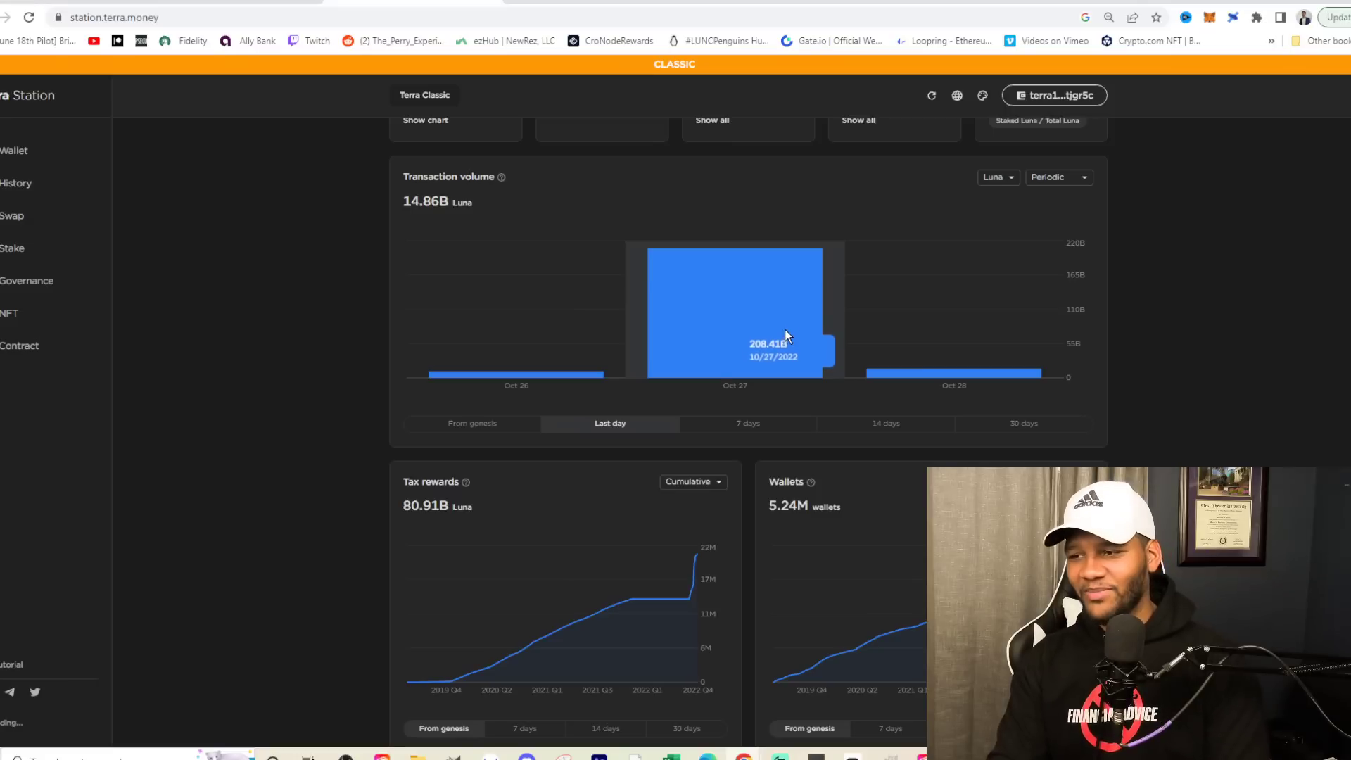
mouse_move(698, 330)
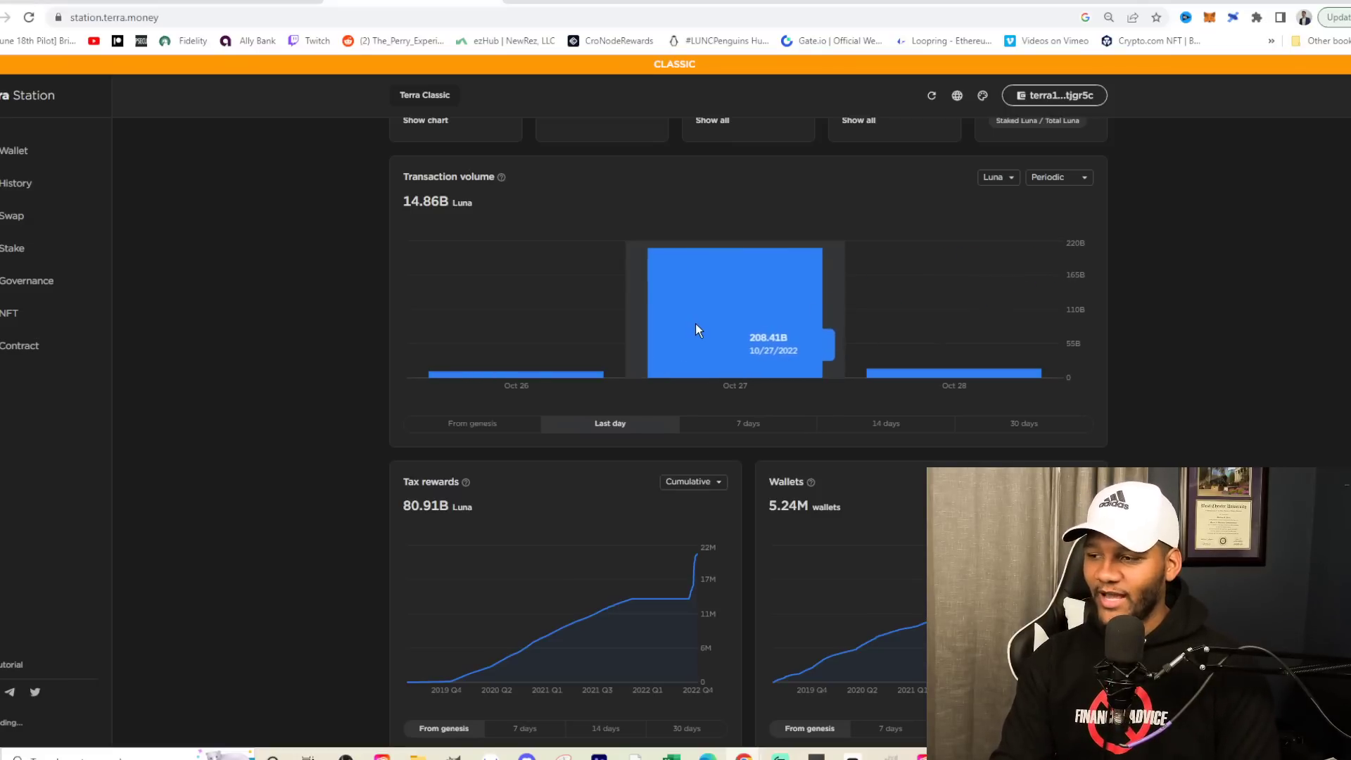
mouse_move(705, 336)
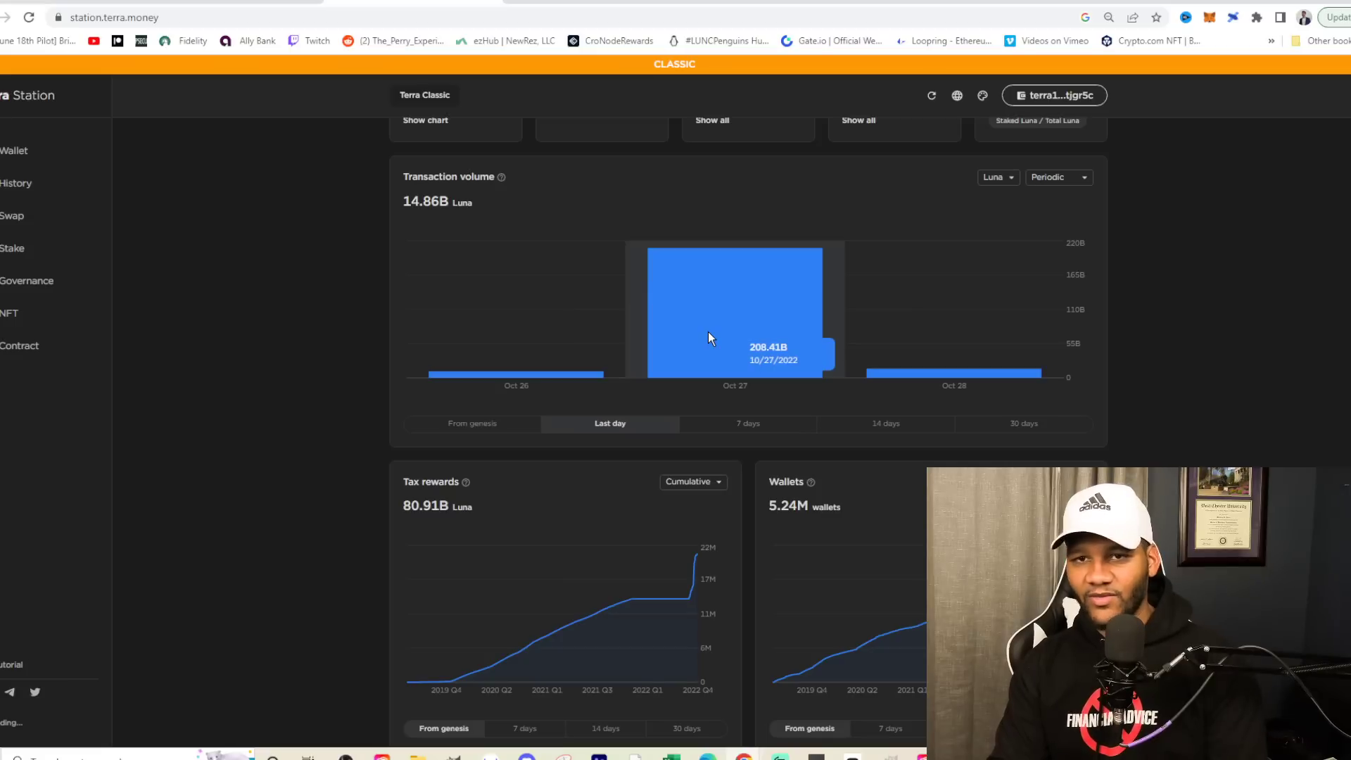
mouse_move(734, 331)
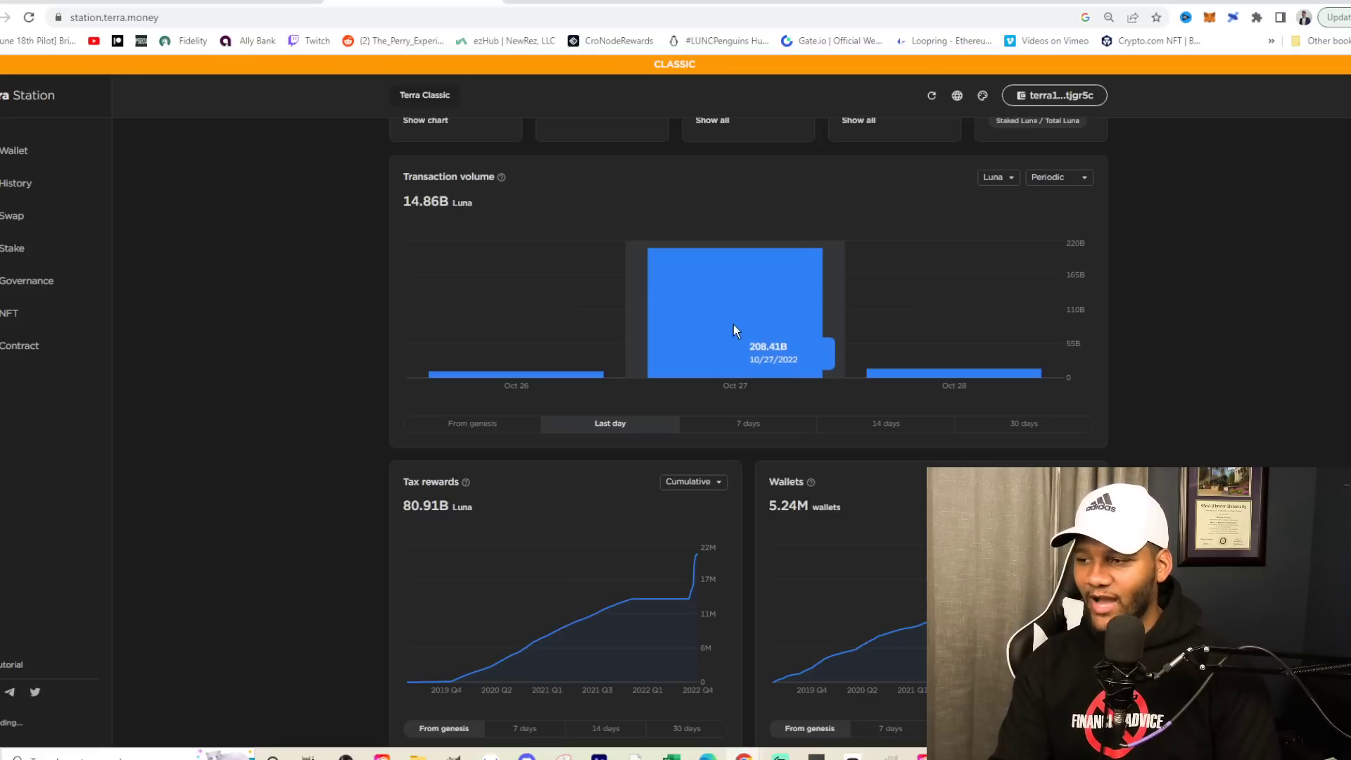
mouse_move(672, 285)
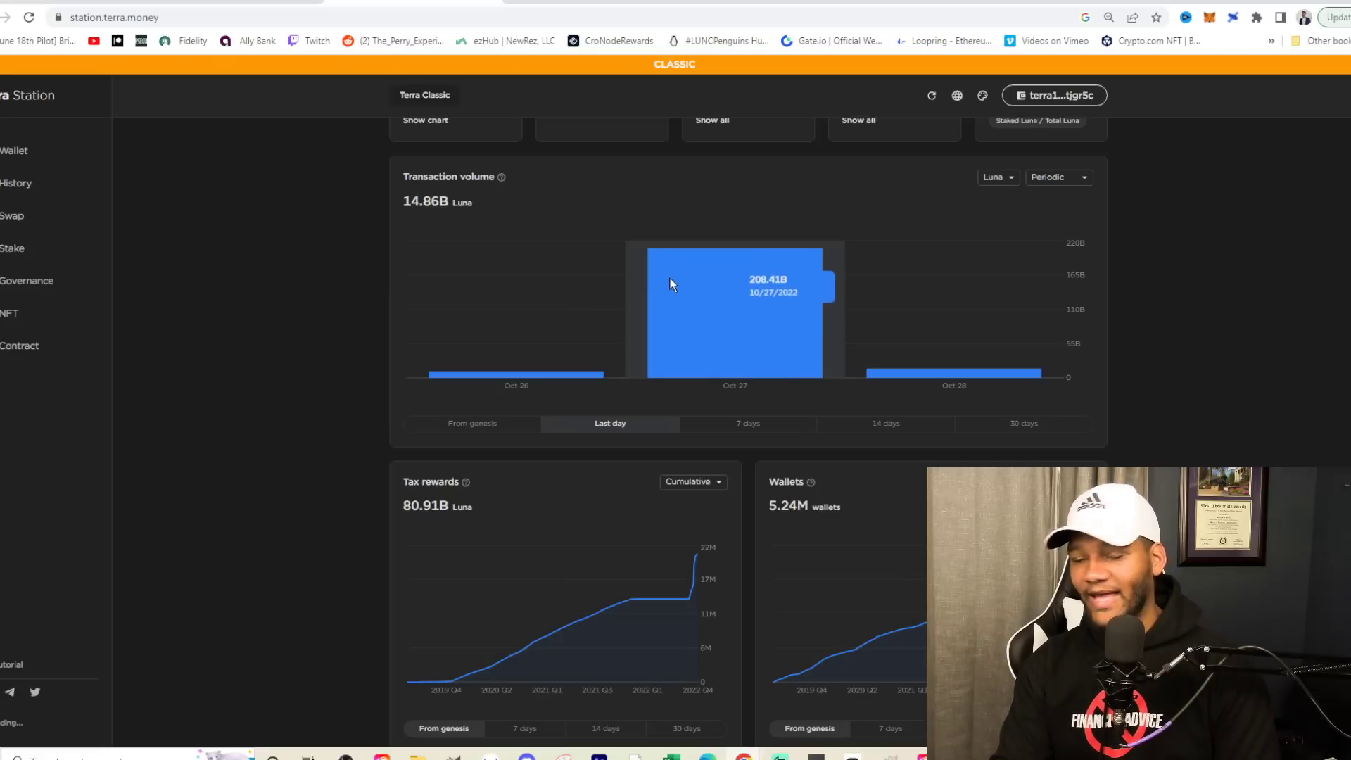
mouse_move(935, 383)
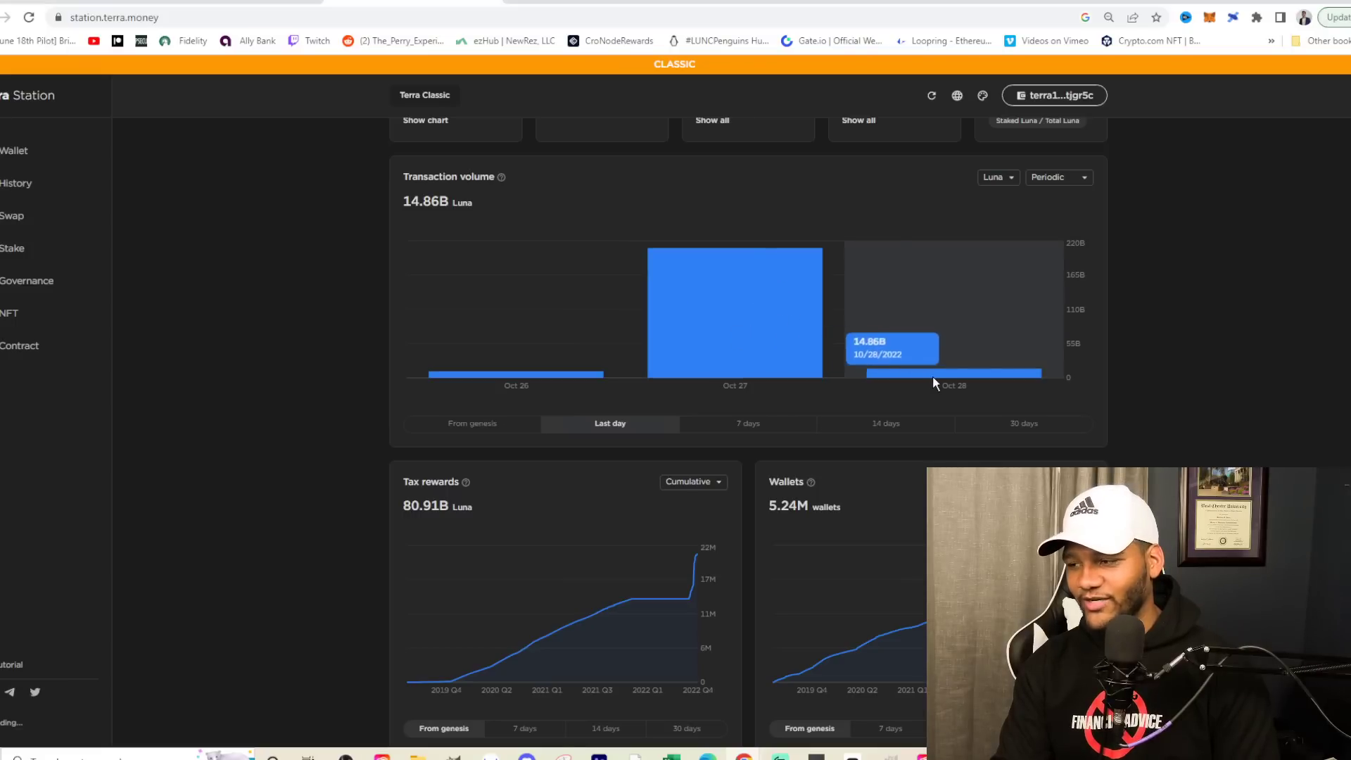
mouse_move(948, 377)
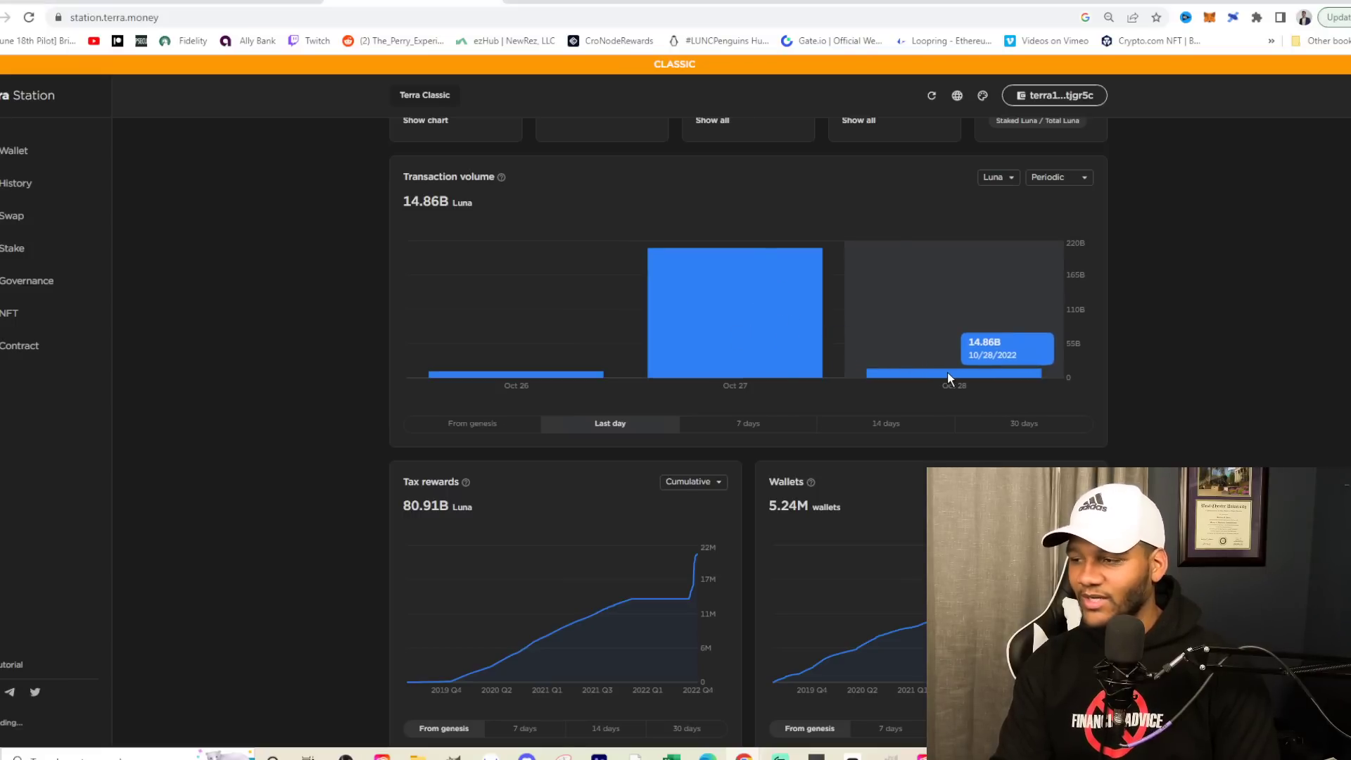
mouse_move(518, 379)
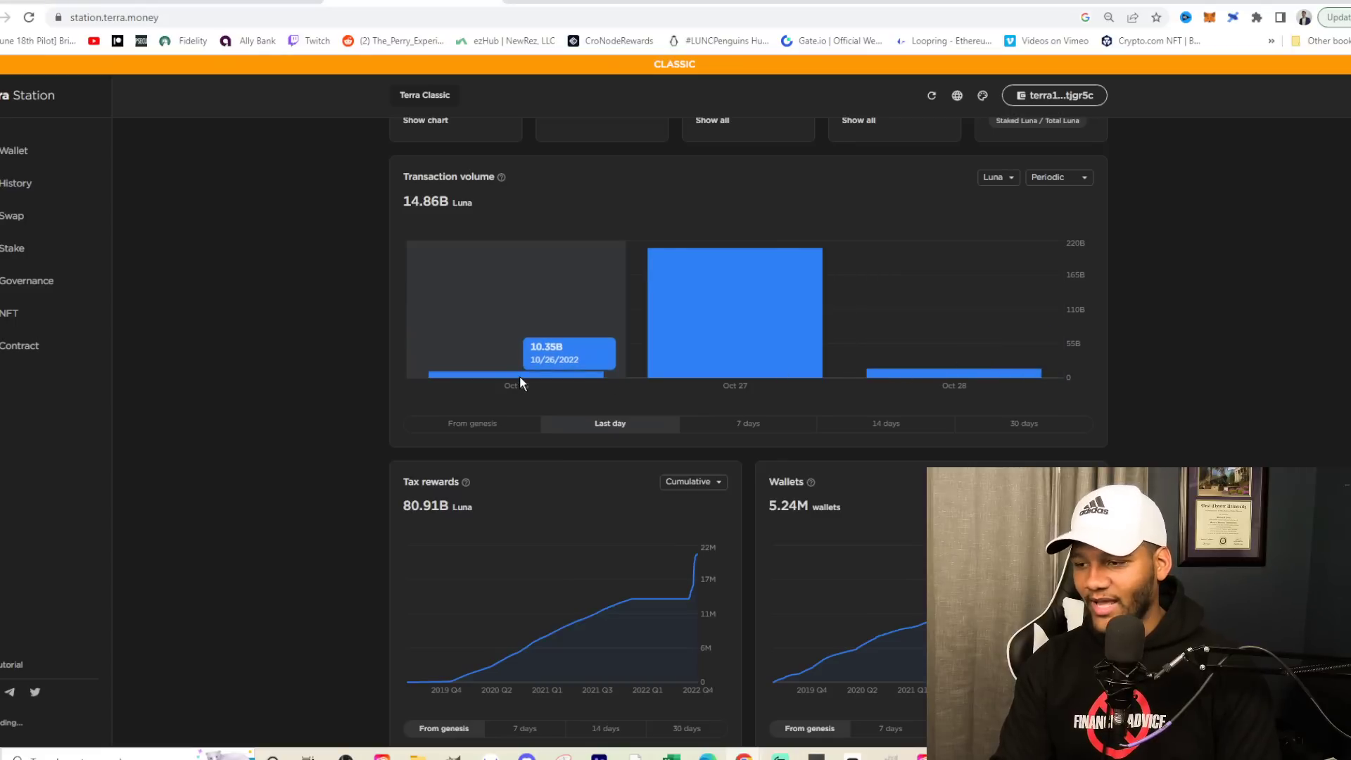
mouse_move(952, 372)
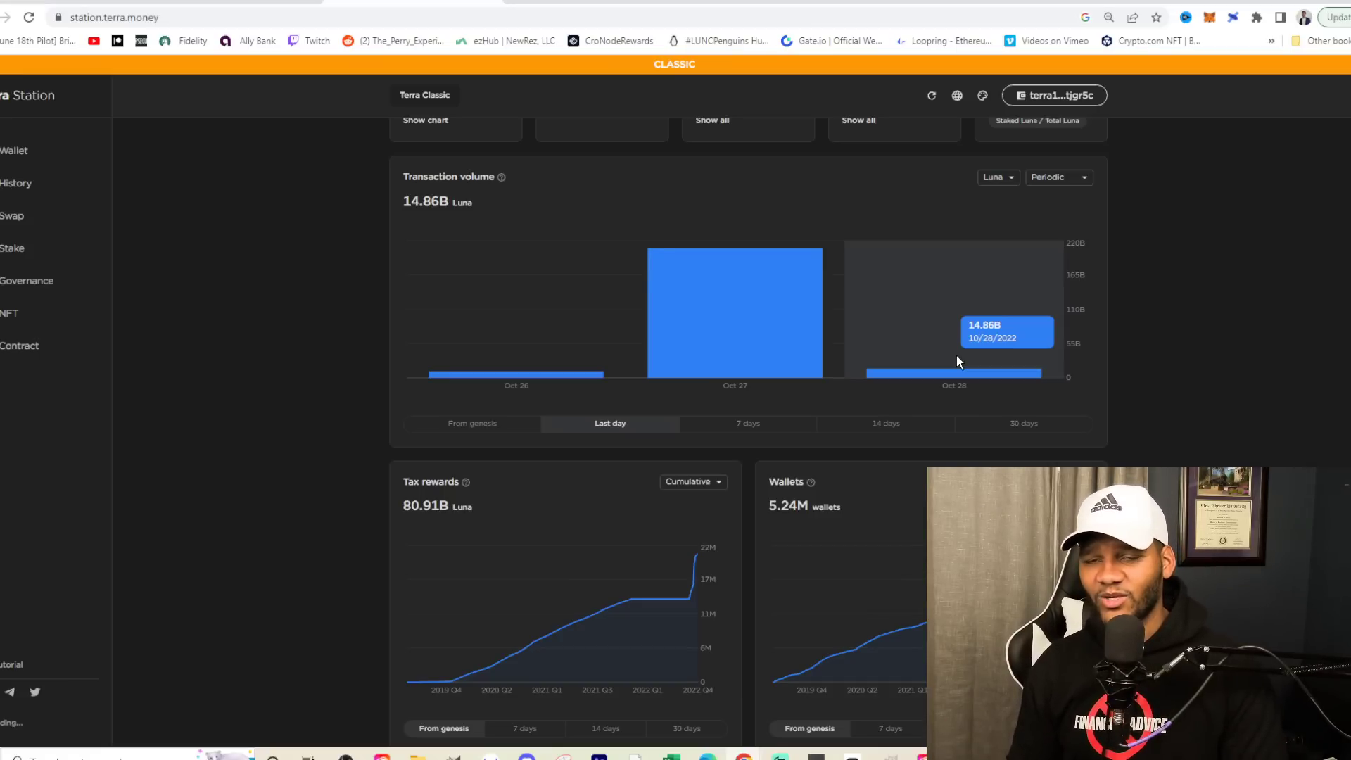
mouse_move(632, 224)
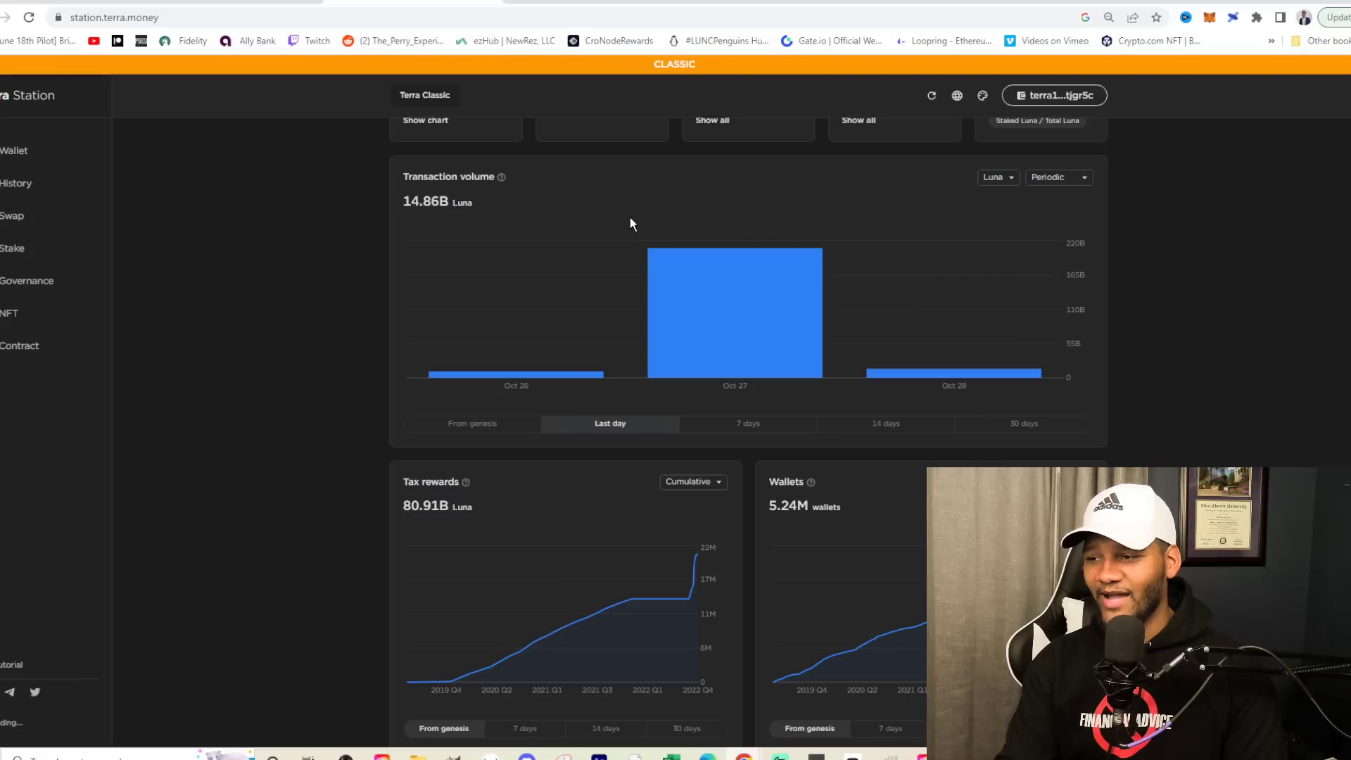
mouse_move(735, 371)
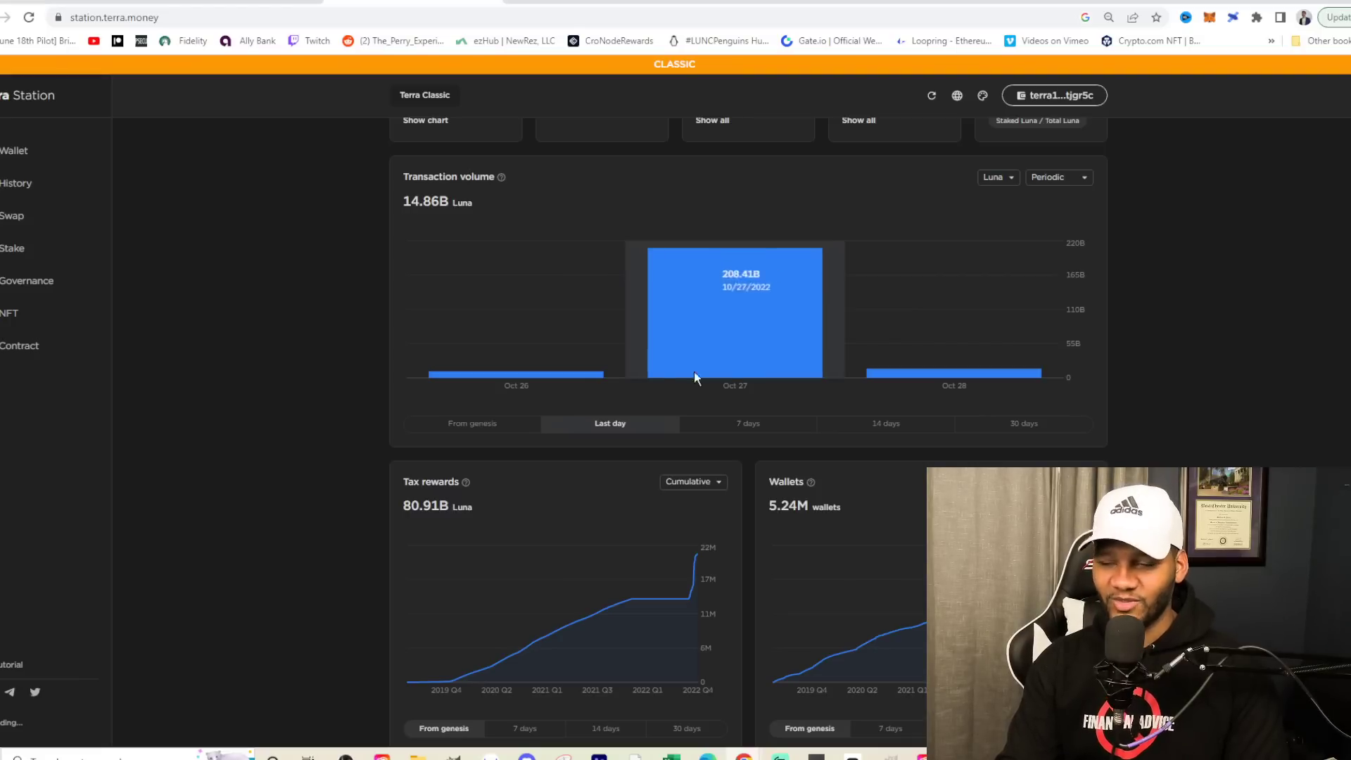
mouse_move(920, 374)
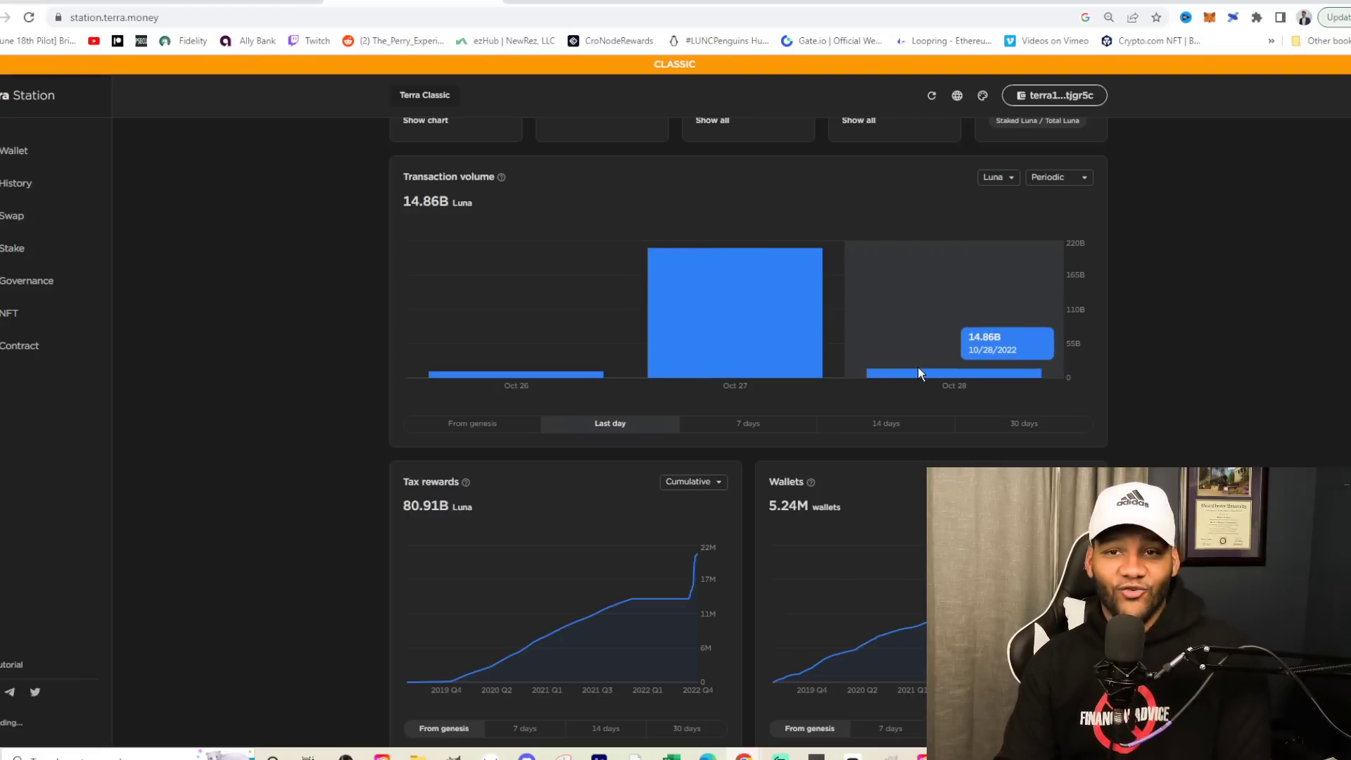
mouse_move(930, 347)
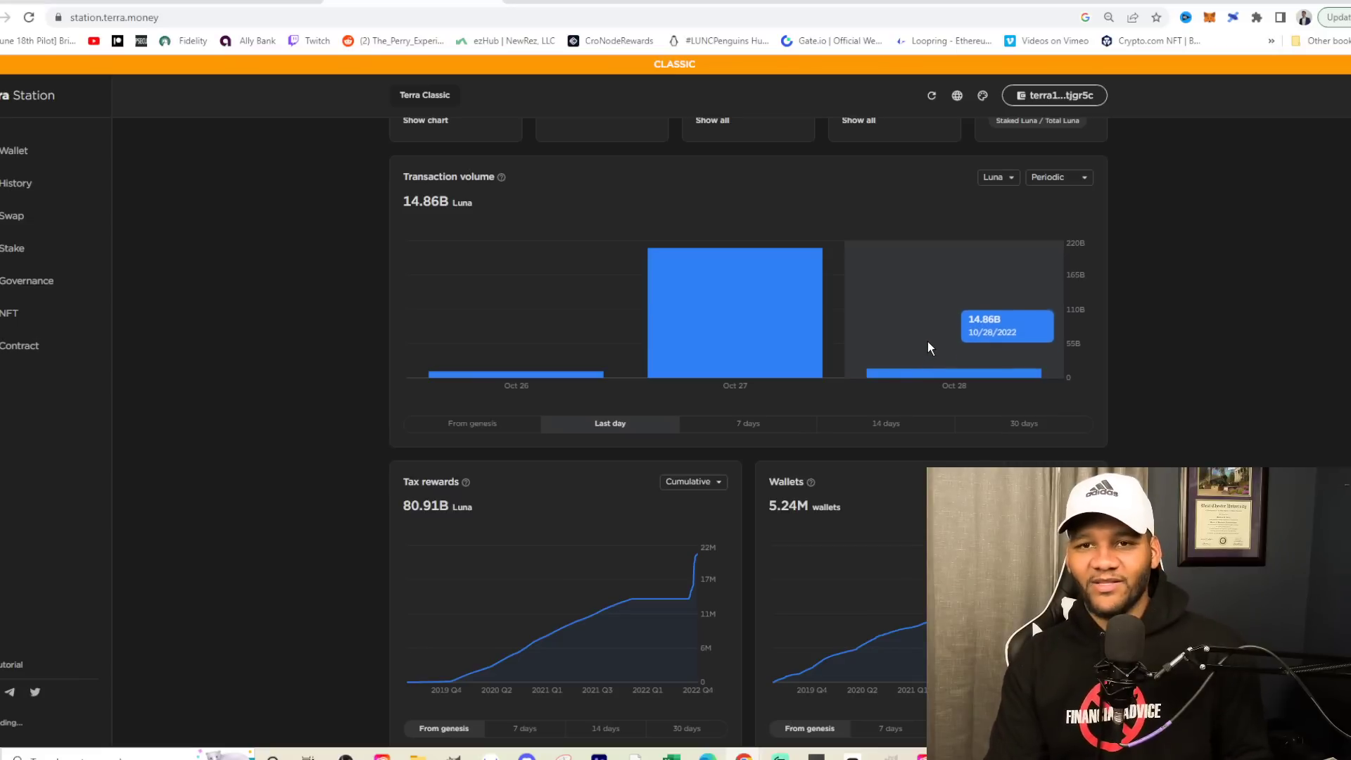
mouse_move(941, 319)
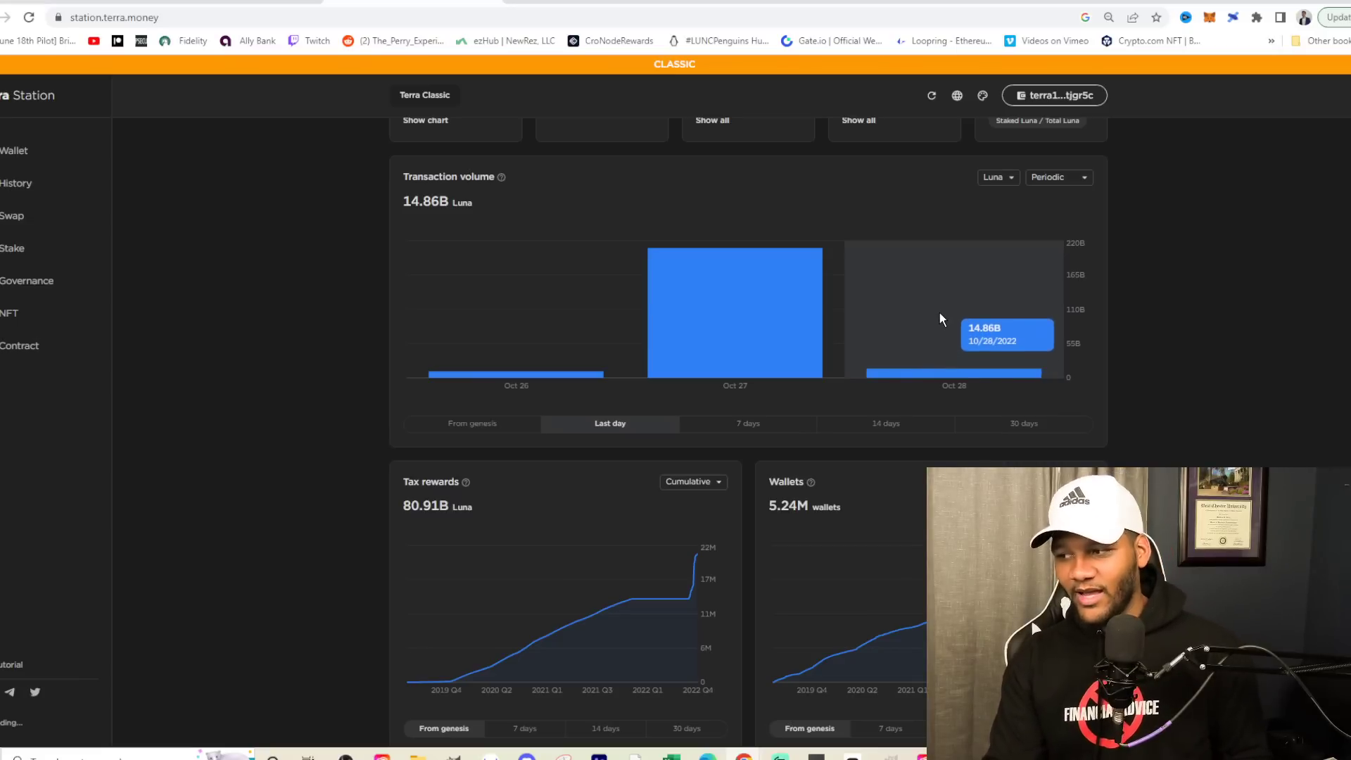
mouse_move(772, 317)
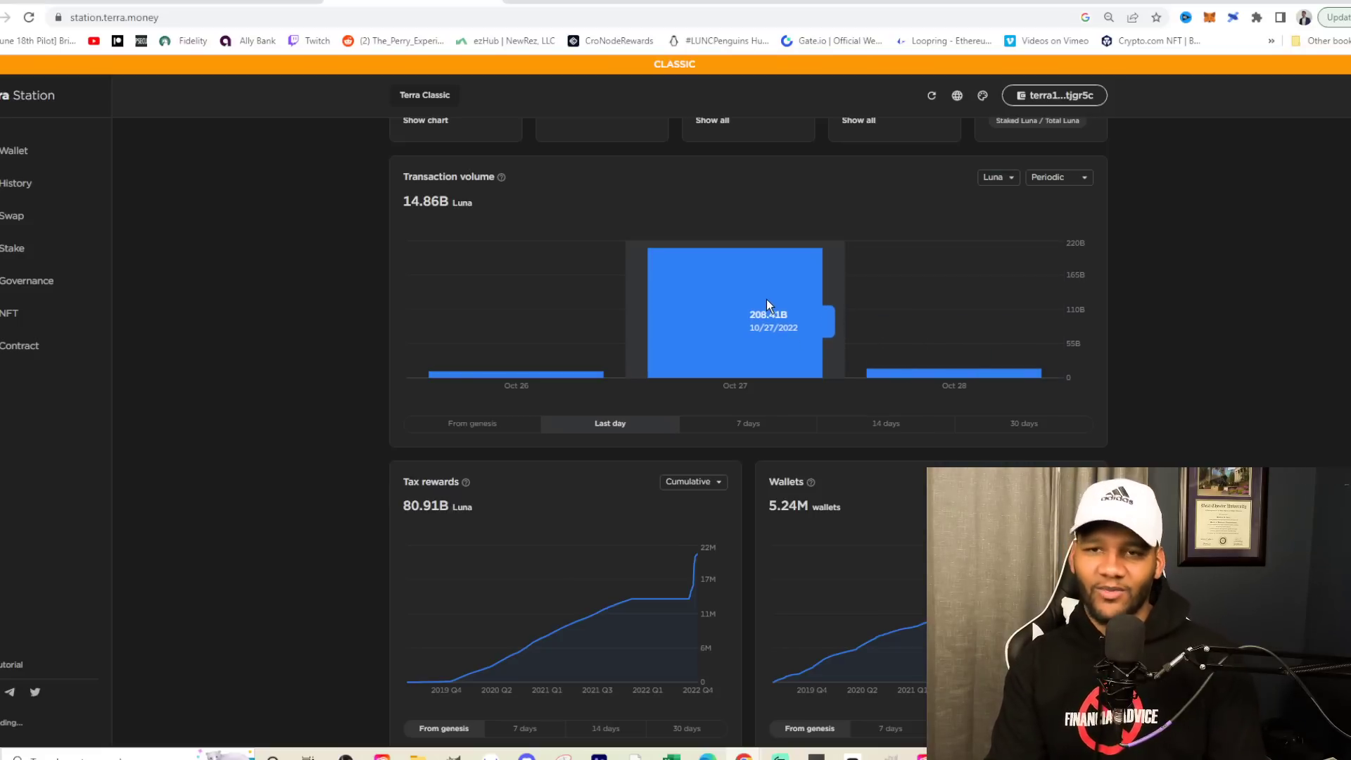
mouse_move(922, 381)
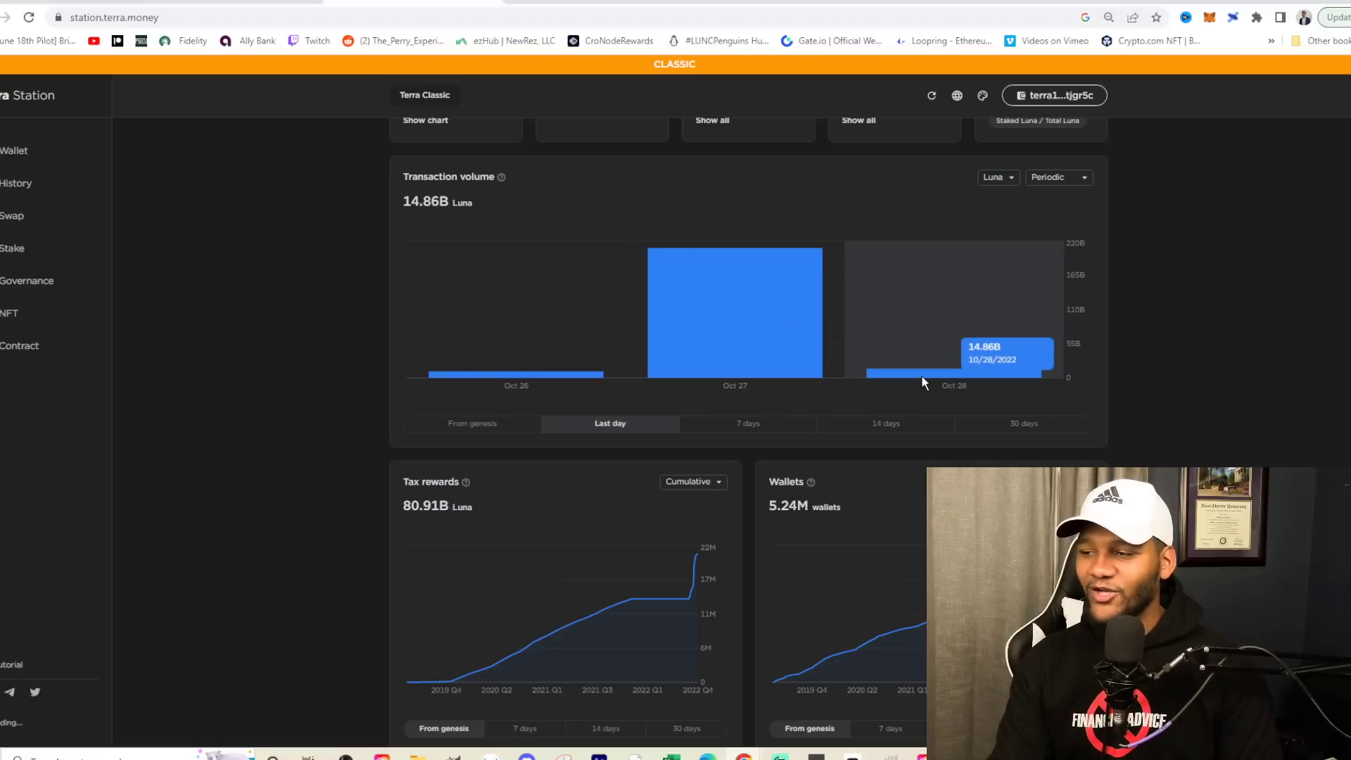
mouse_move(938, 323)
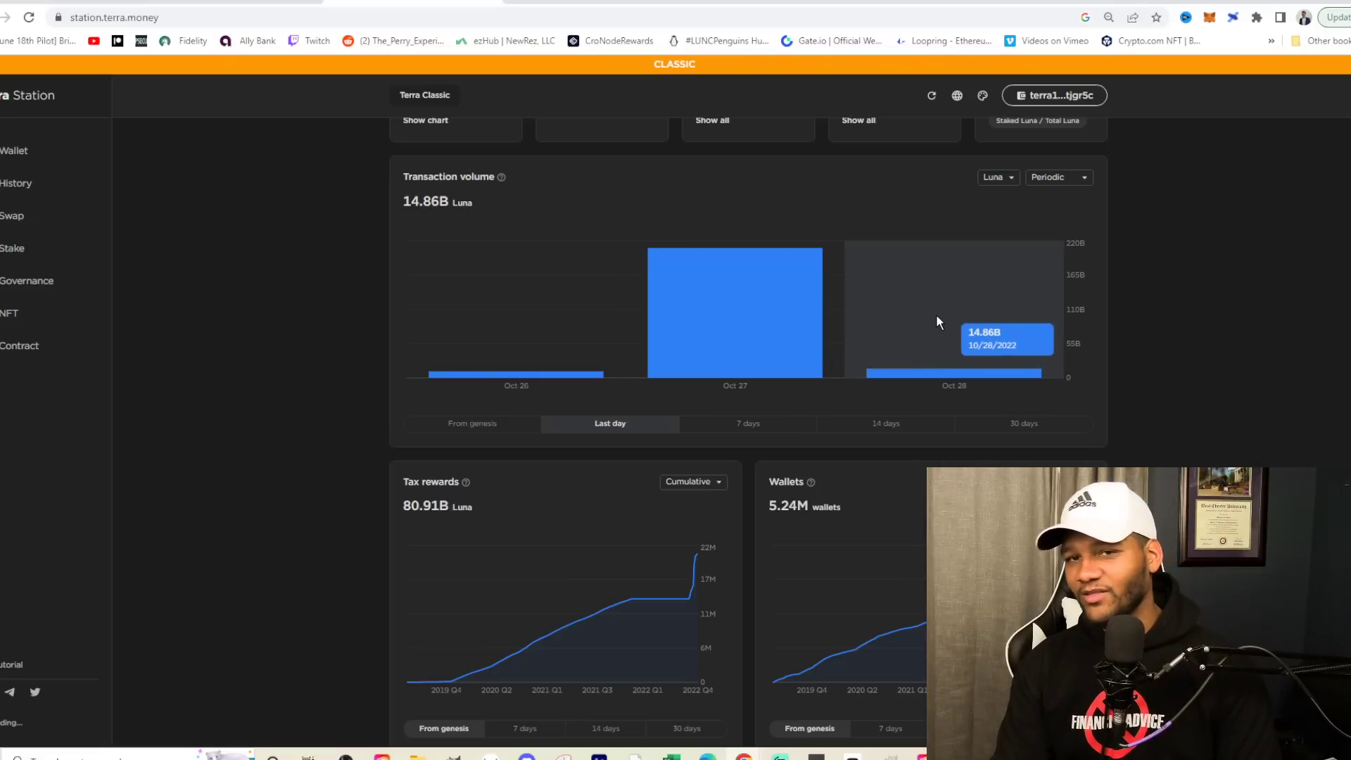
mouse_move(942, 360)
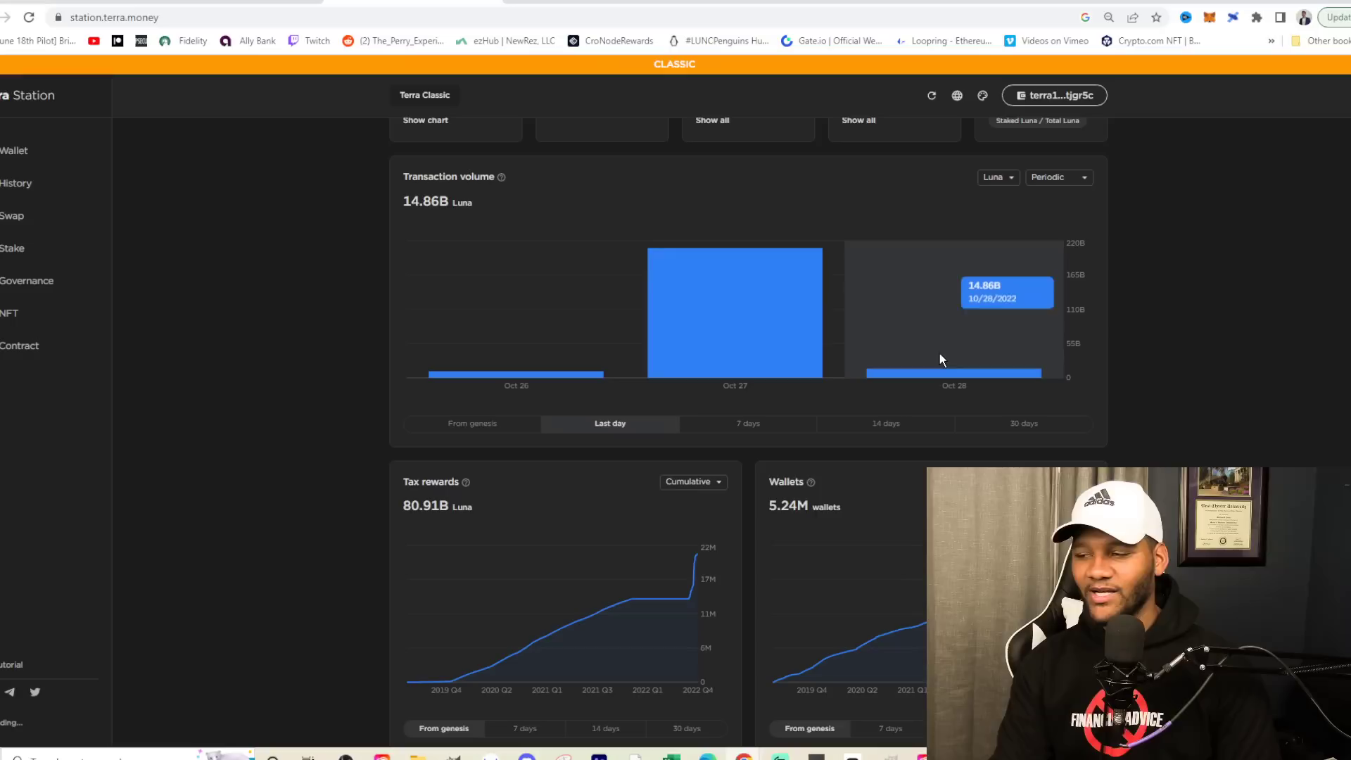
mouse_move(929, 383)
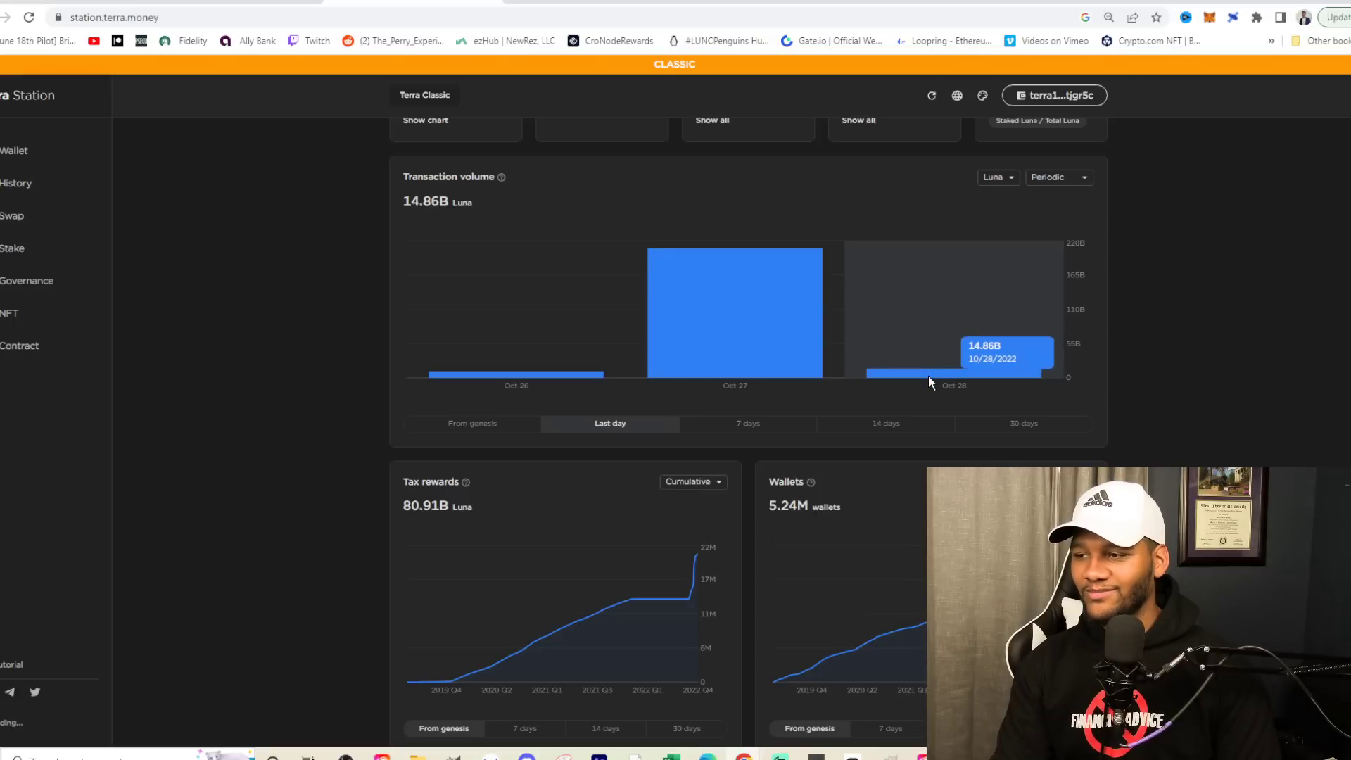
mouse_move(960, 384)
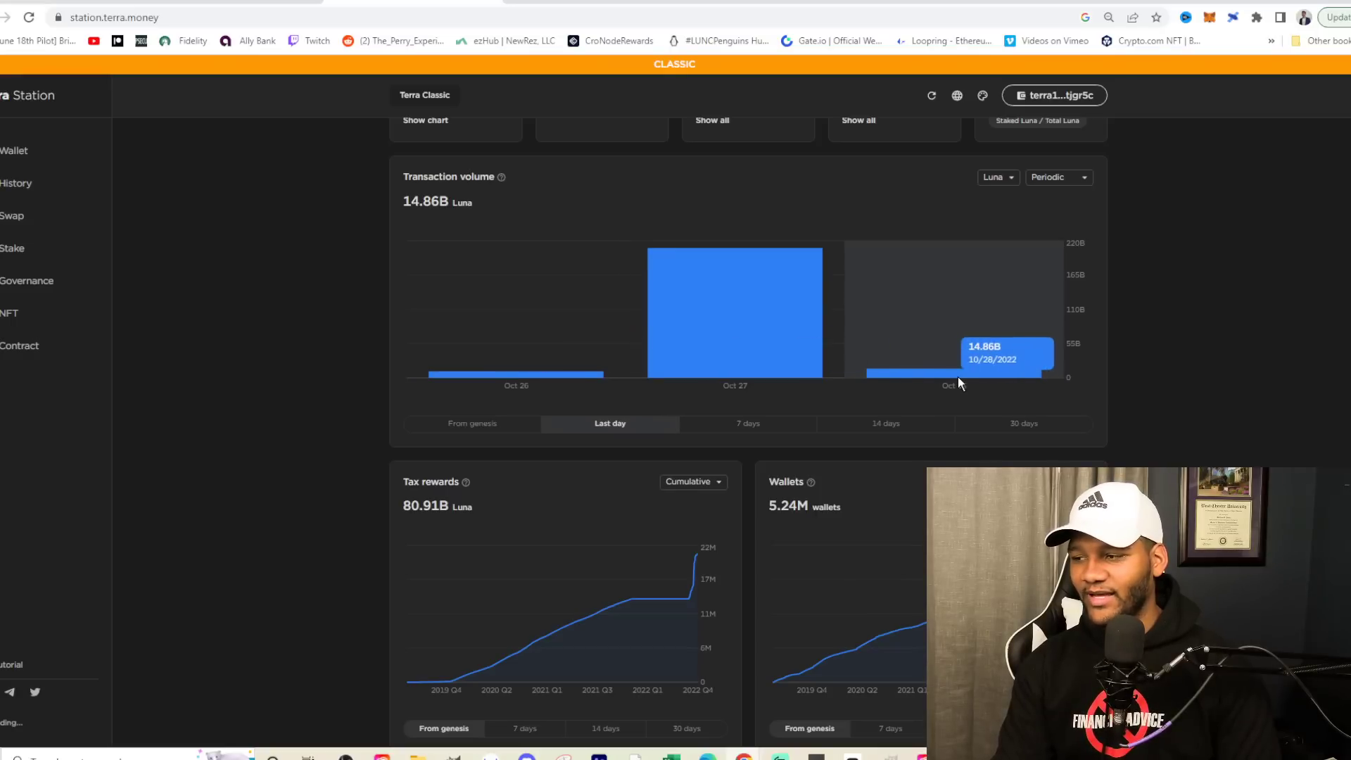
mouse_move(625, 380)
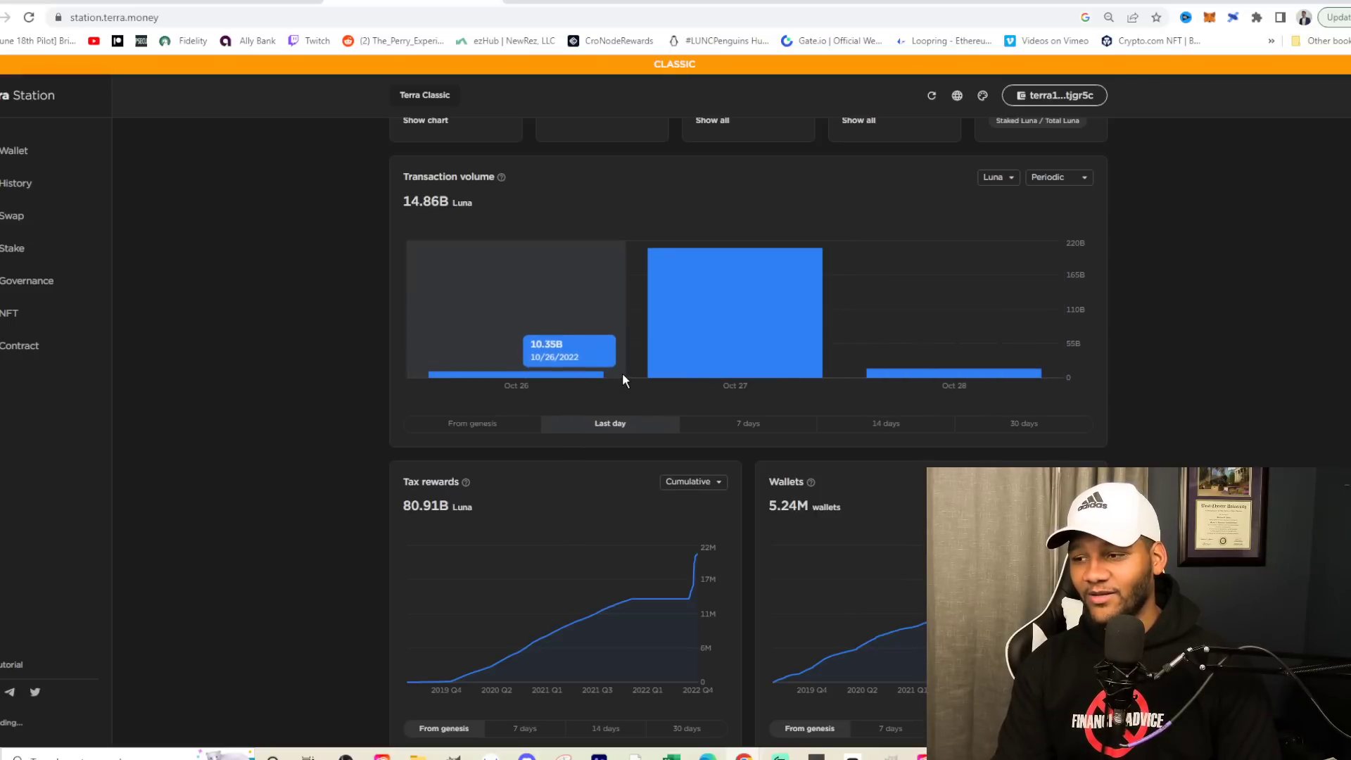
mouse_move(922, 375)
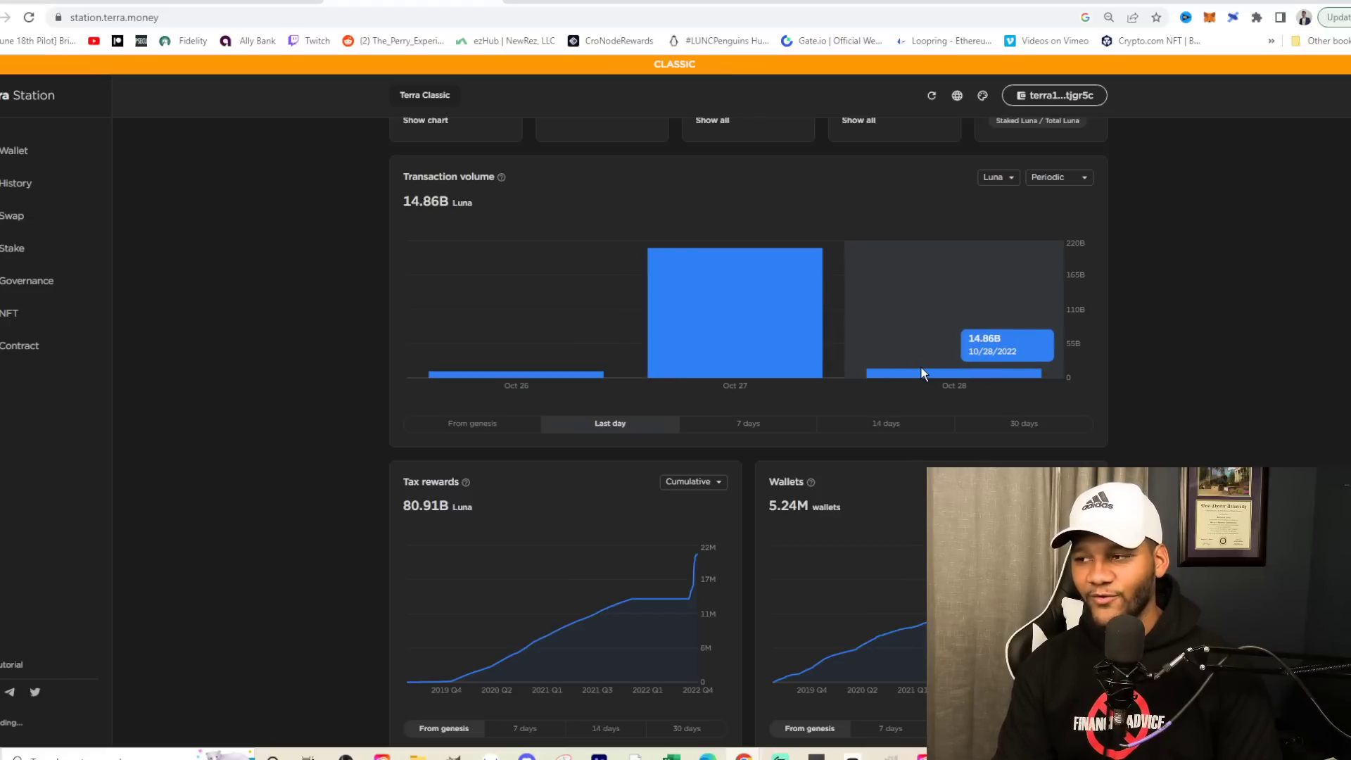
mouse_move(921, 363)
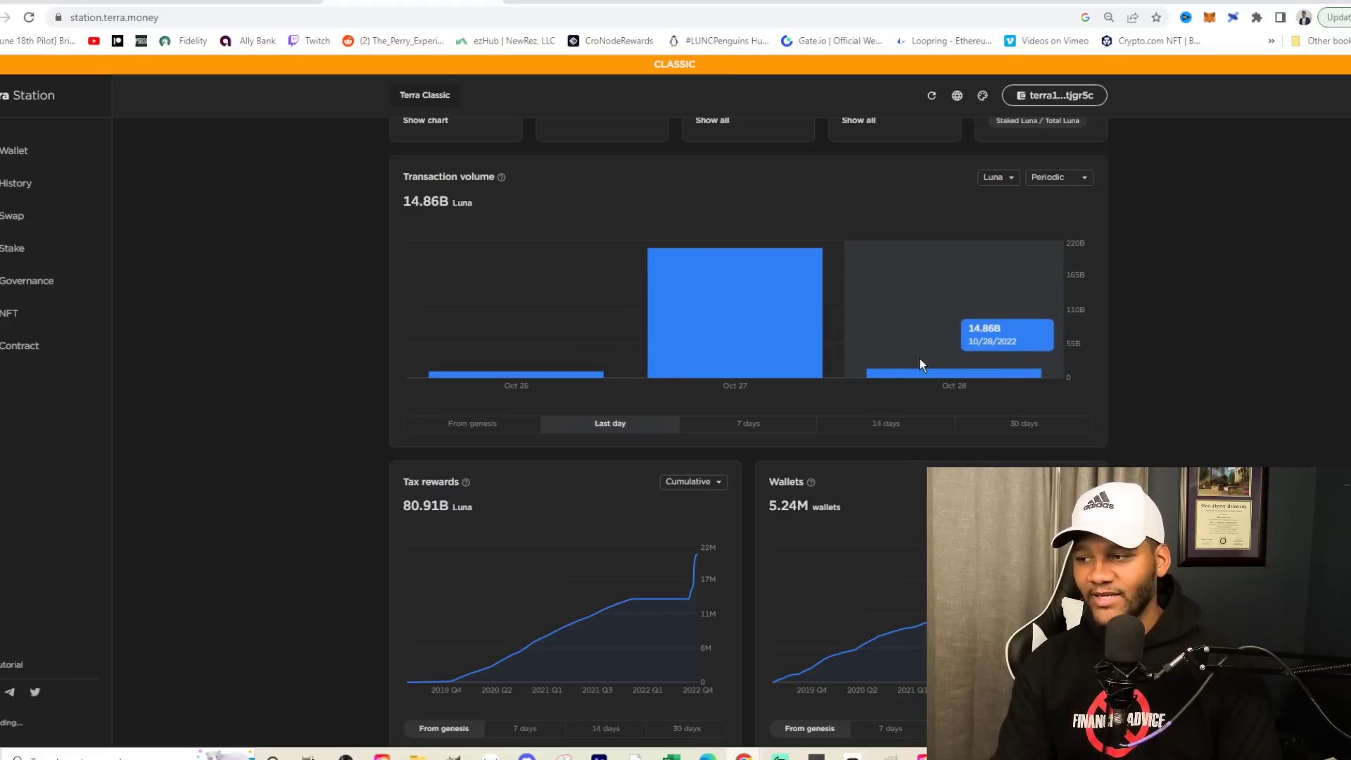
mouse_move(894, 332)
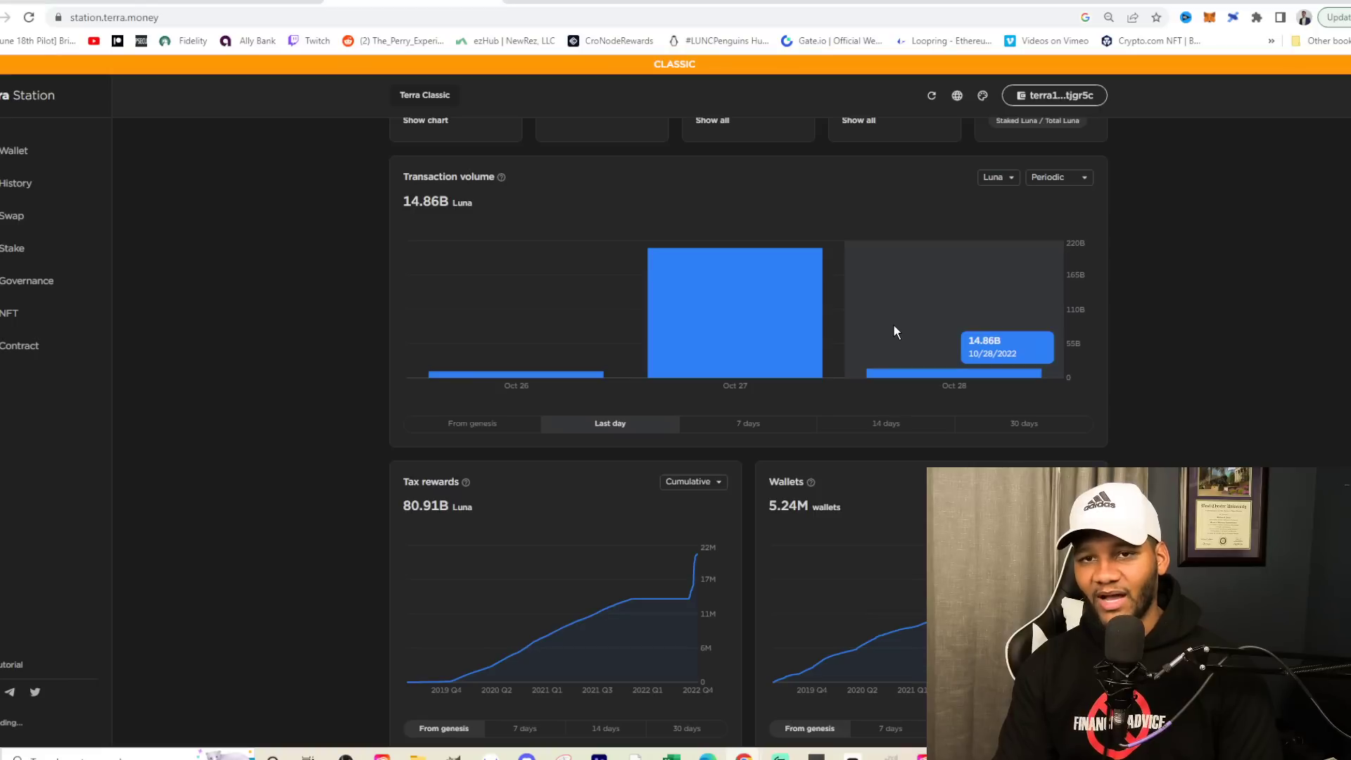
mouse_move(891, 335)
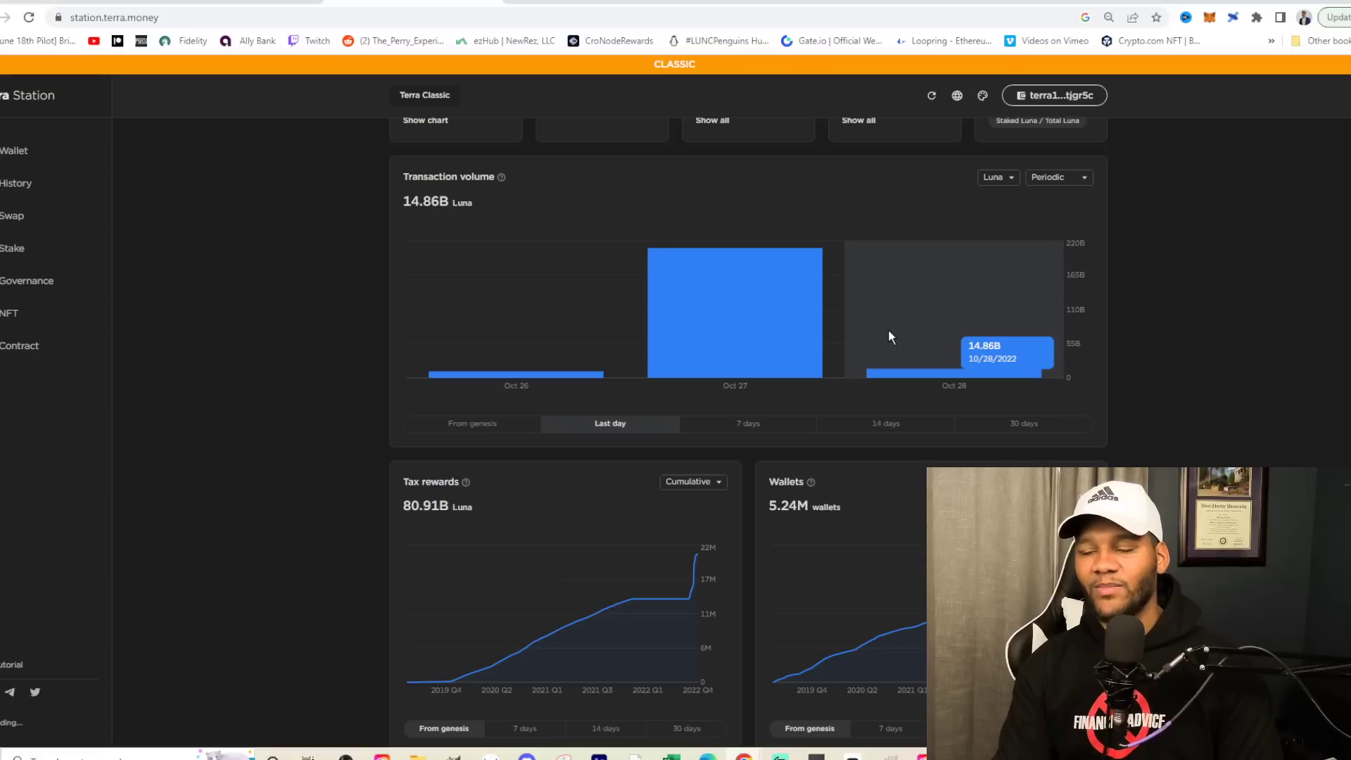
mouse_move(945, 334)
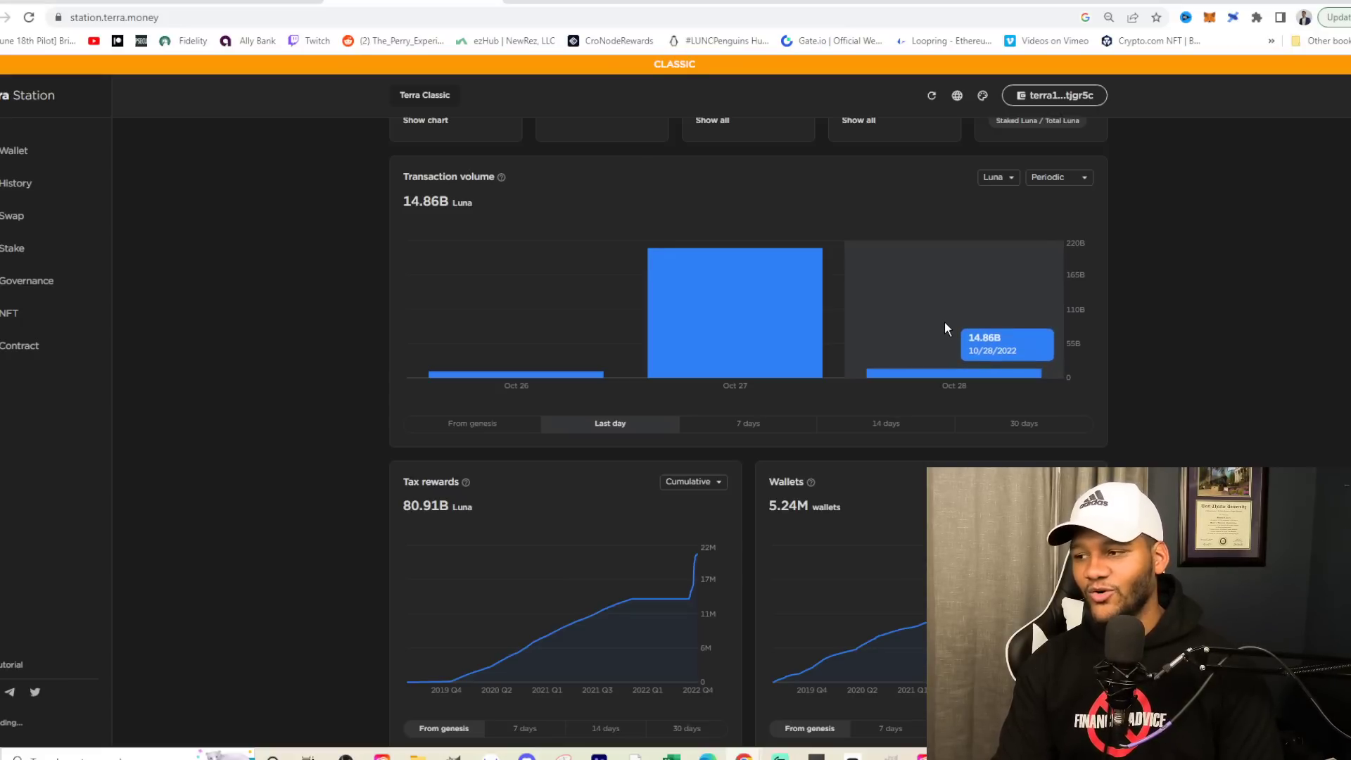
mouse_move(936, 331)
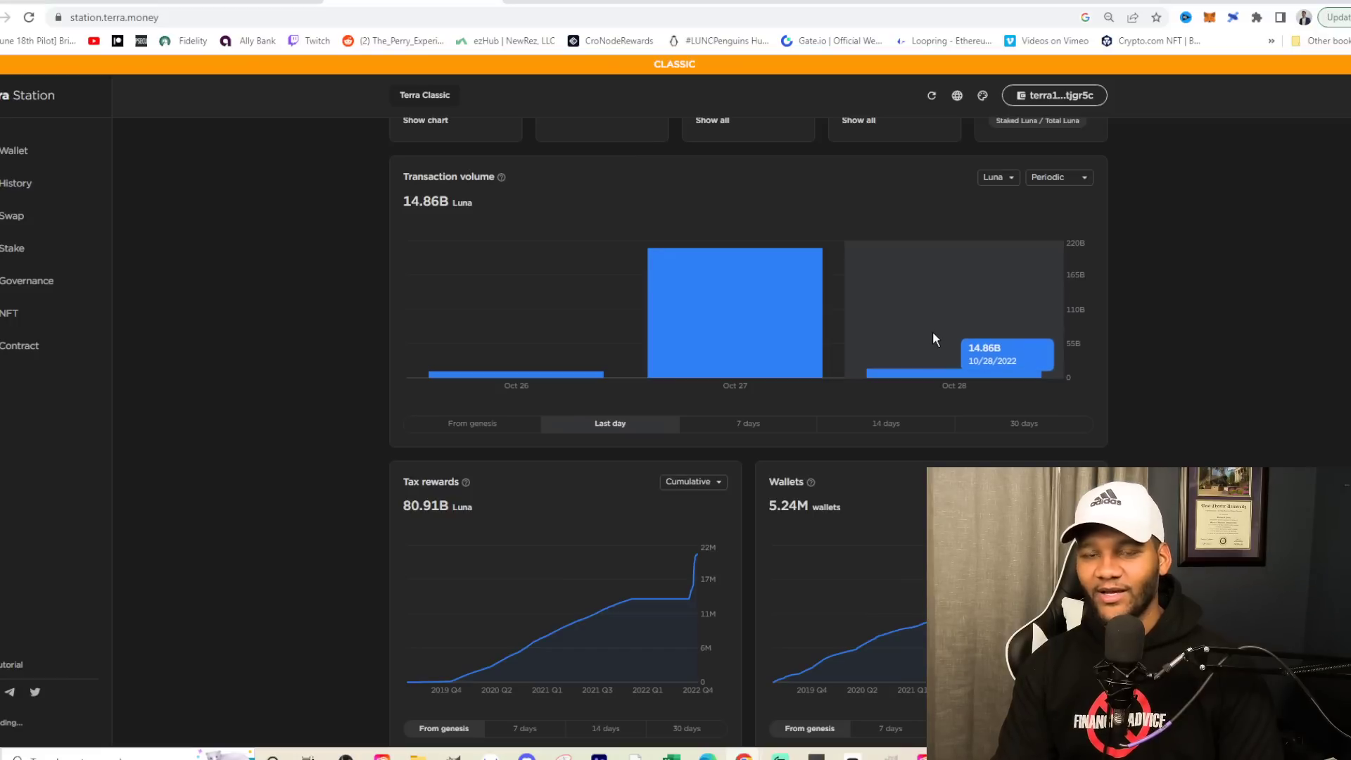
mouse_move(938, 318)
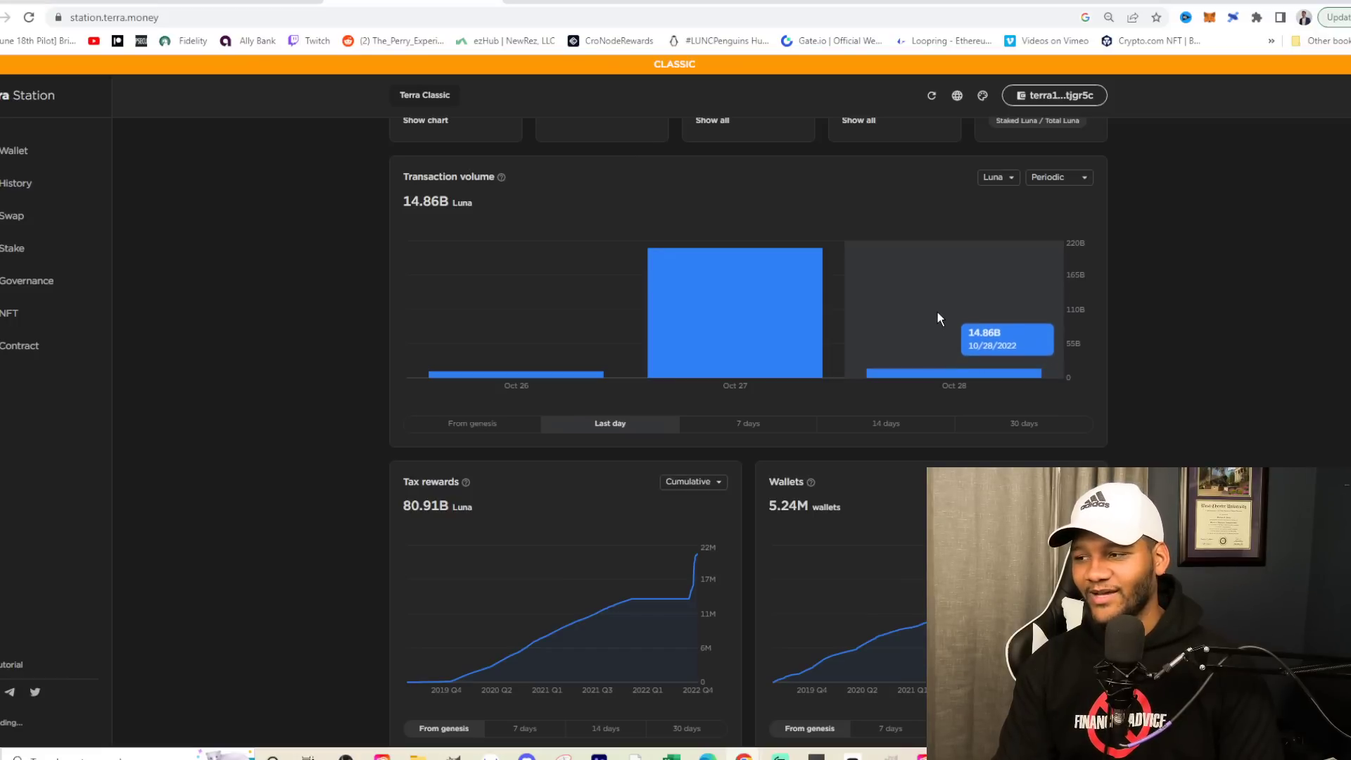
mouse_move(921, 294)
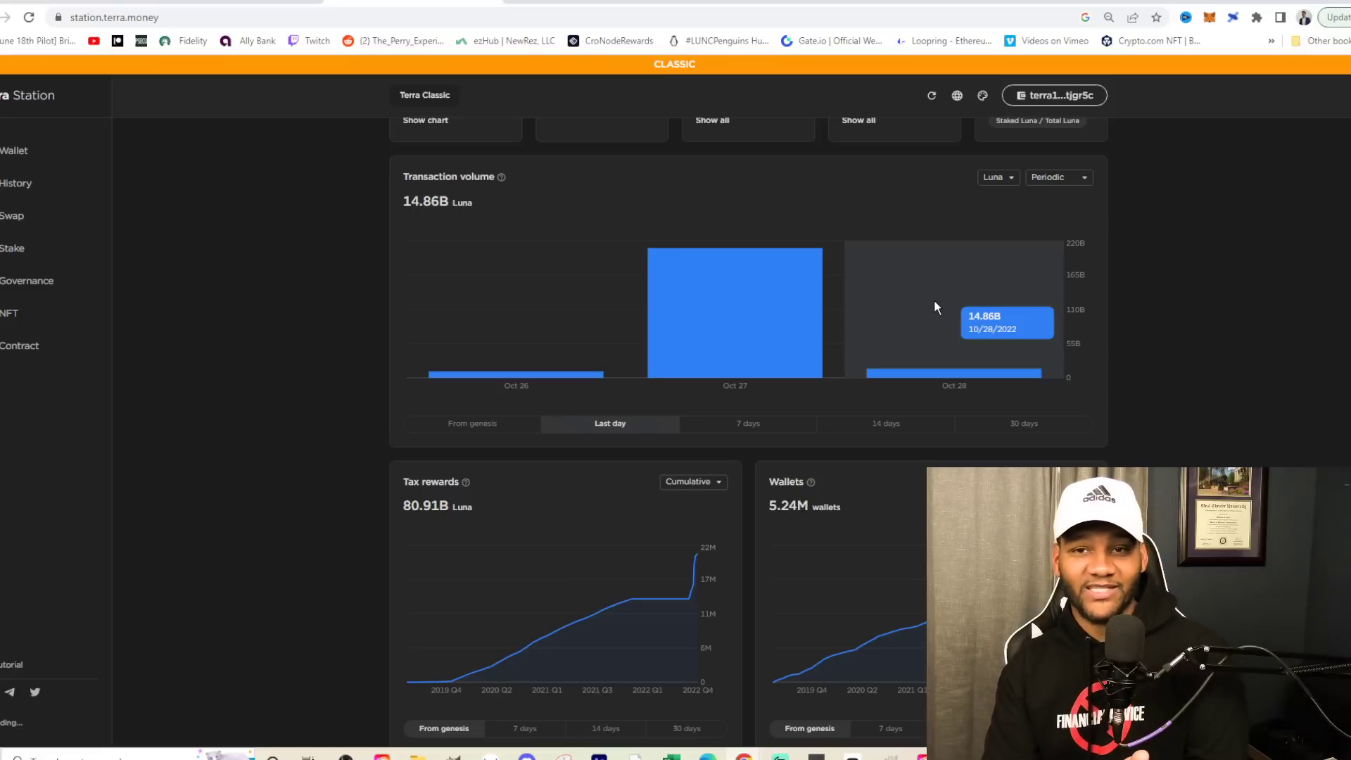
mouse_move(937, 308)
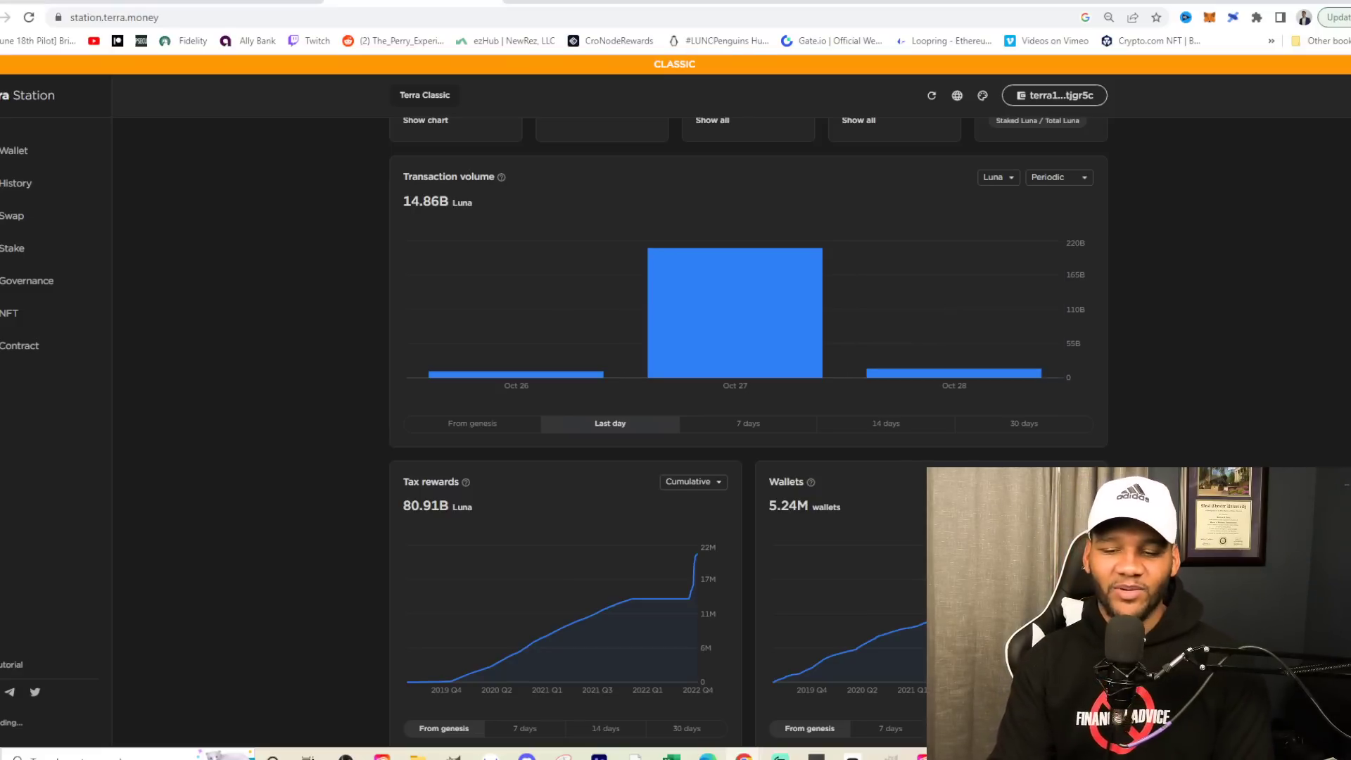